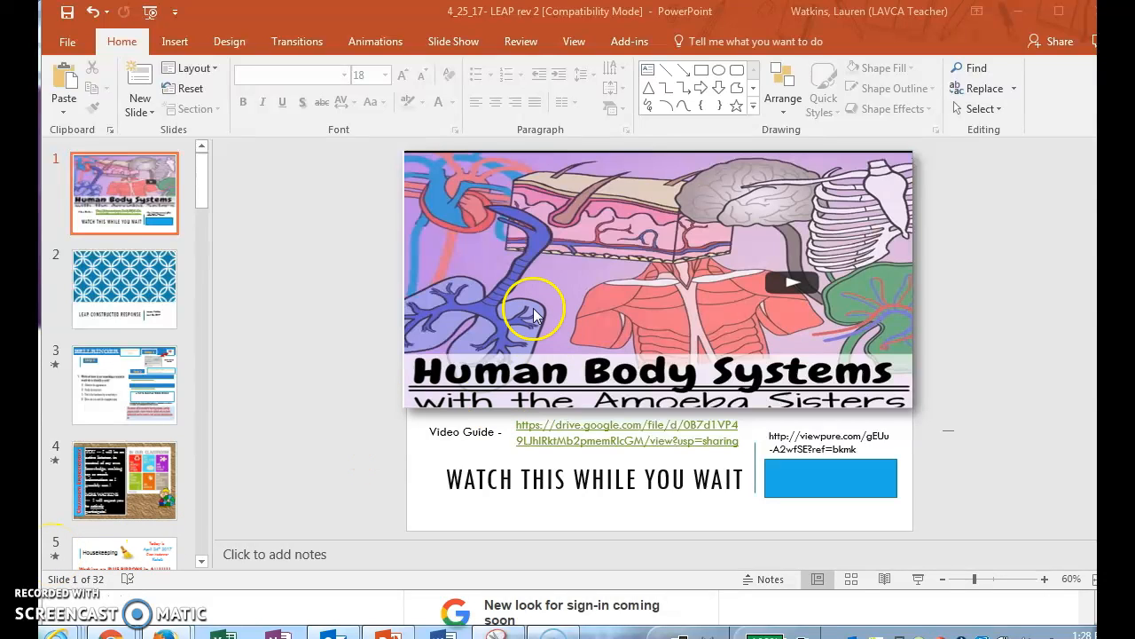
mouse_move(346, 412)
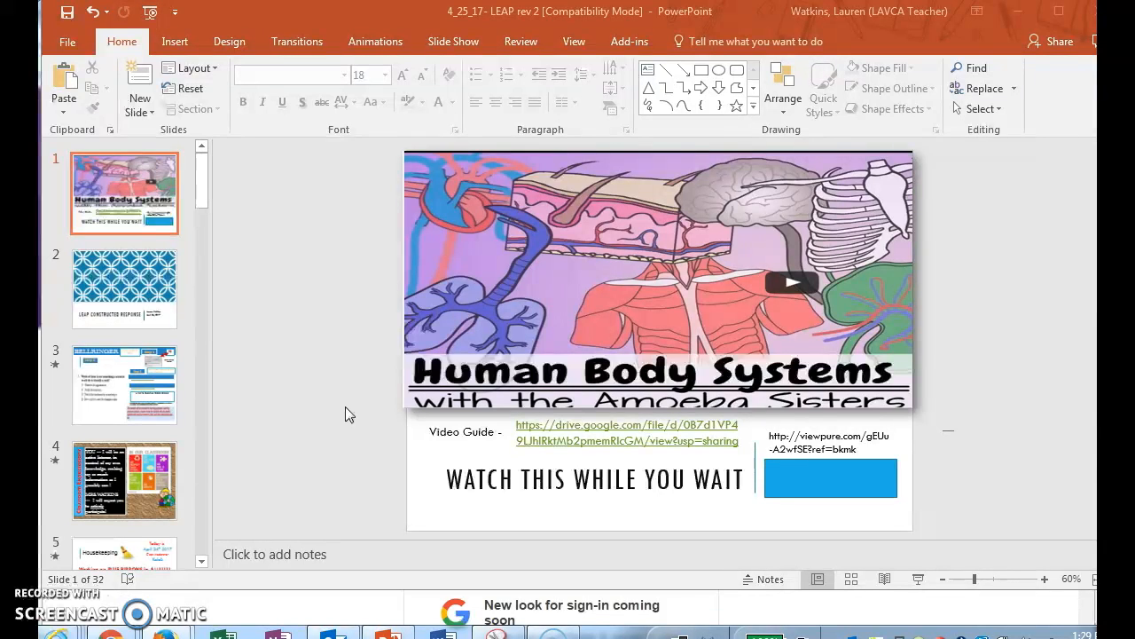
mouse_move(536, 429)
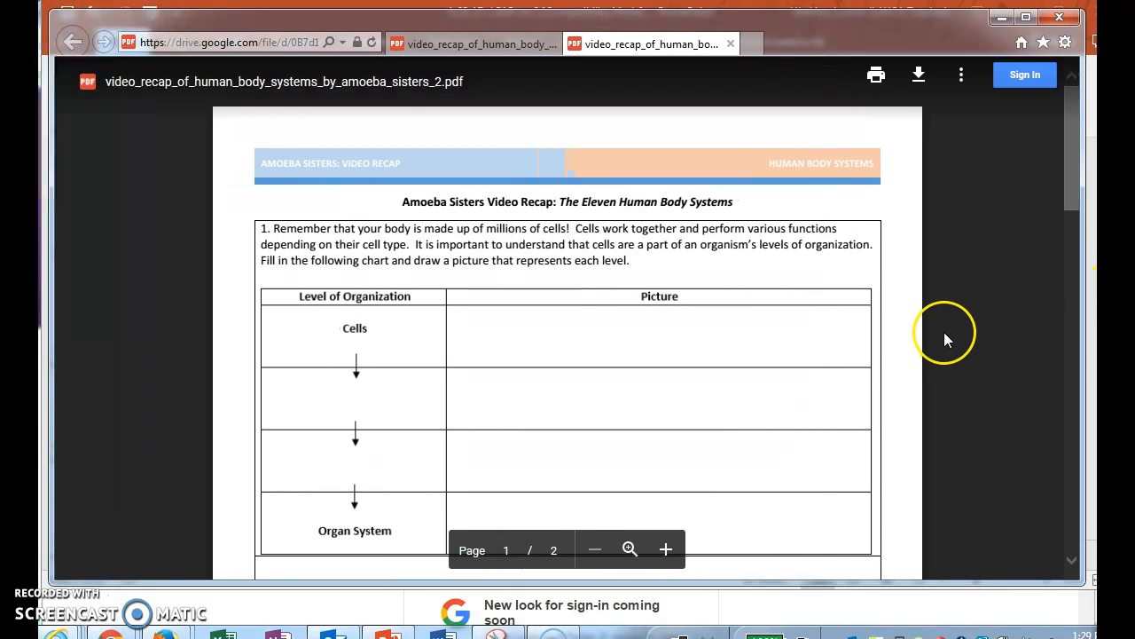
mouse_move(524, 288)
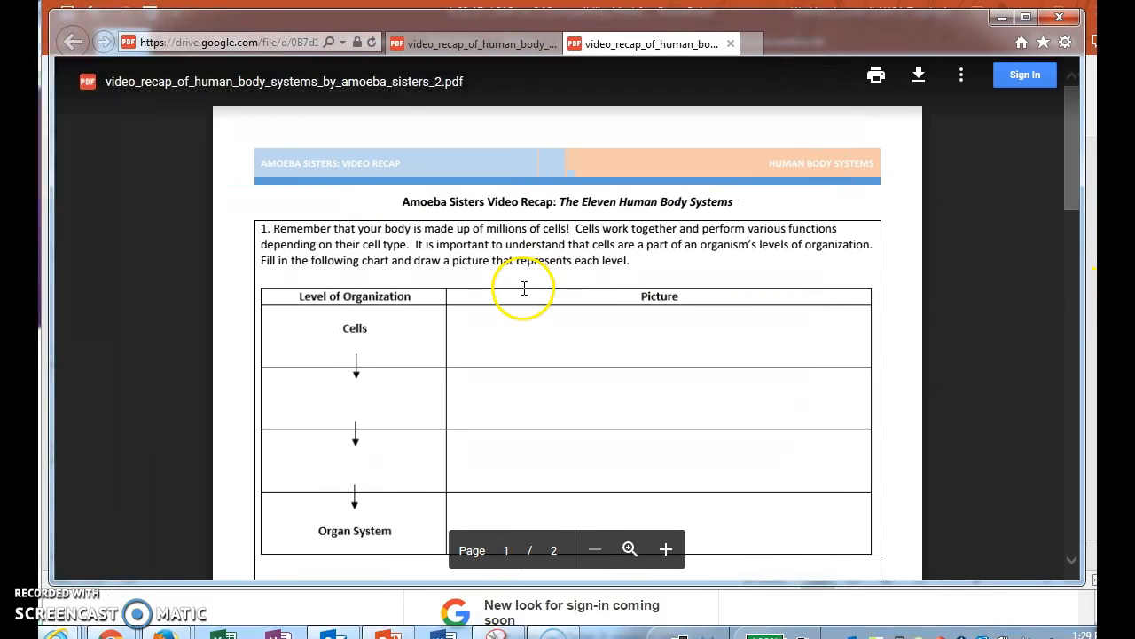
mouse_move(1024, 75)
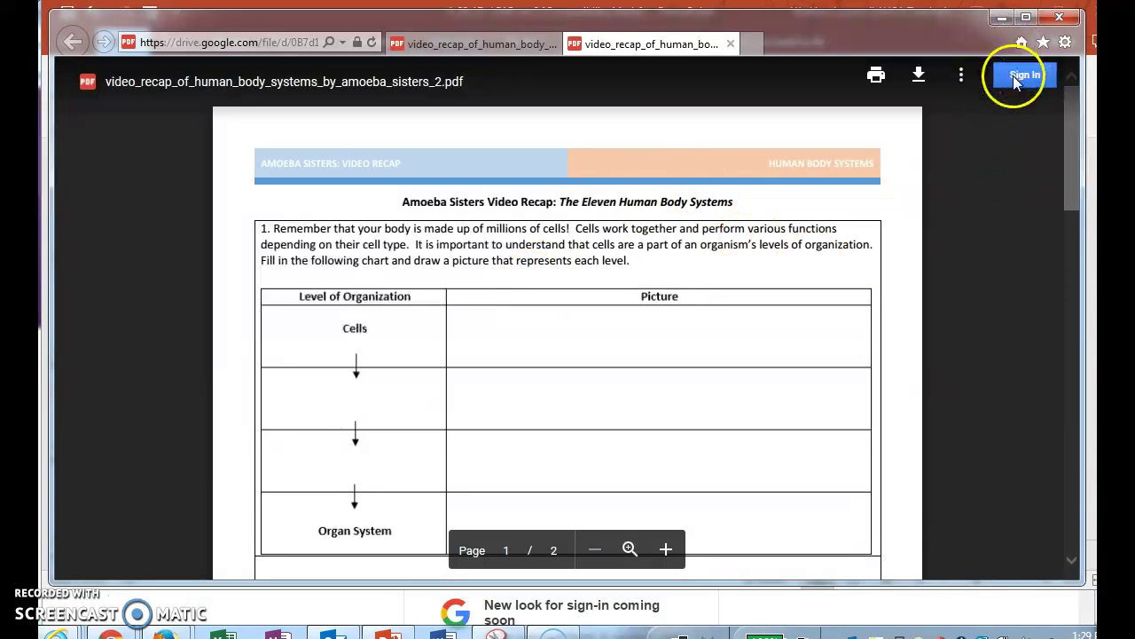
left_click(1024, 74)
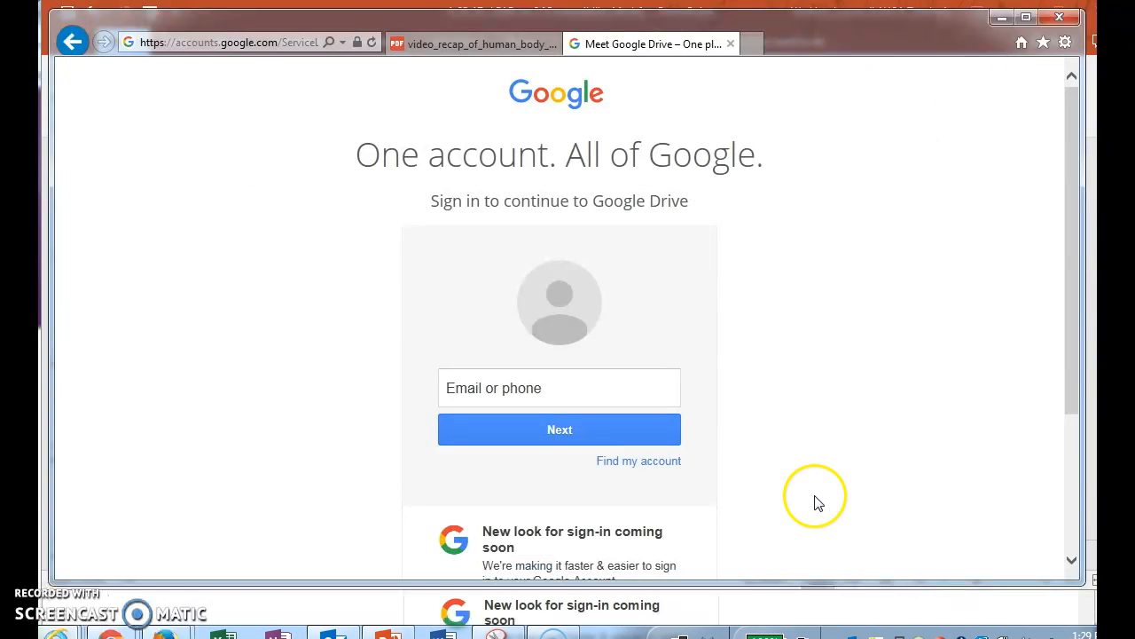
mouse_move(731, 358)
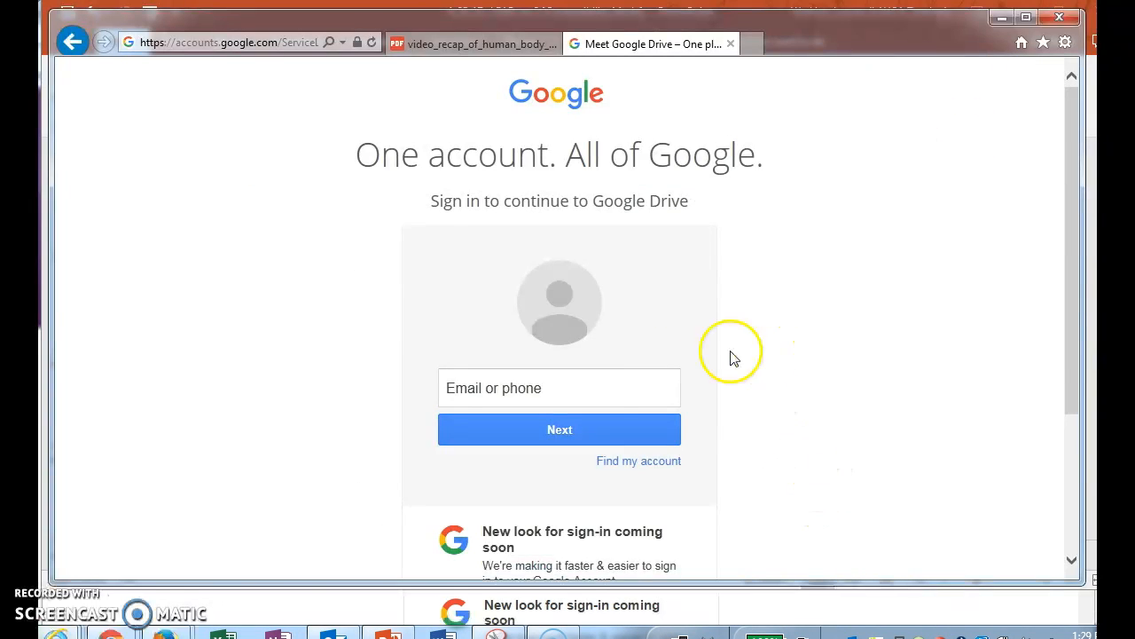
left_click(559, 388)
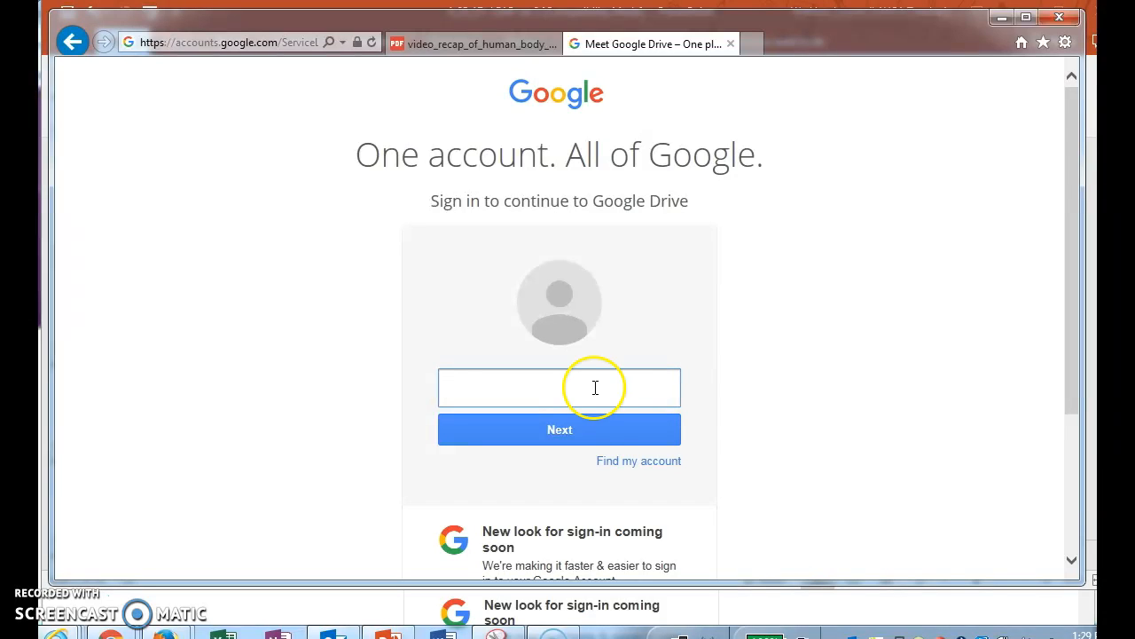
scroll("down", 3)
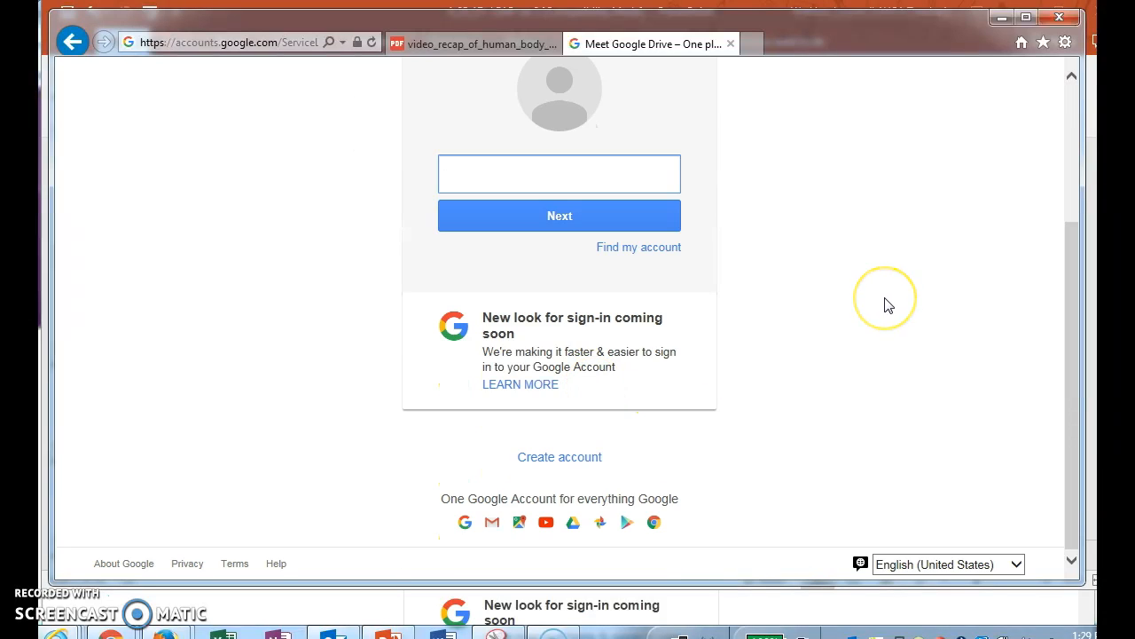
mouse_move(878, 297)
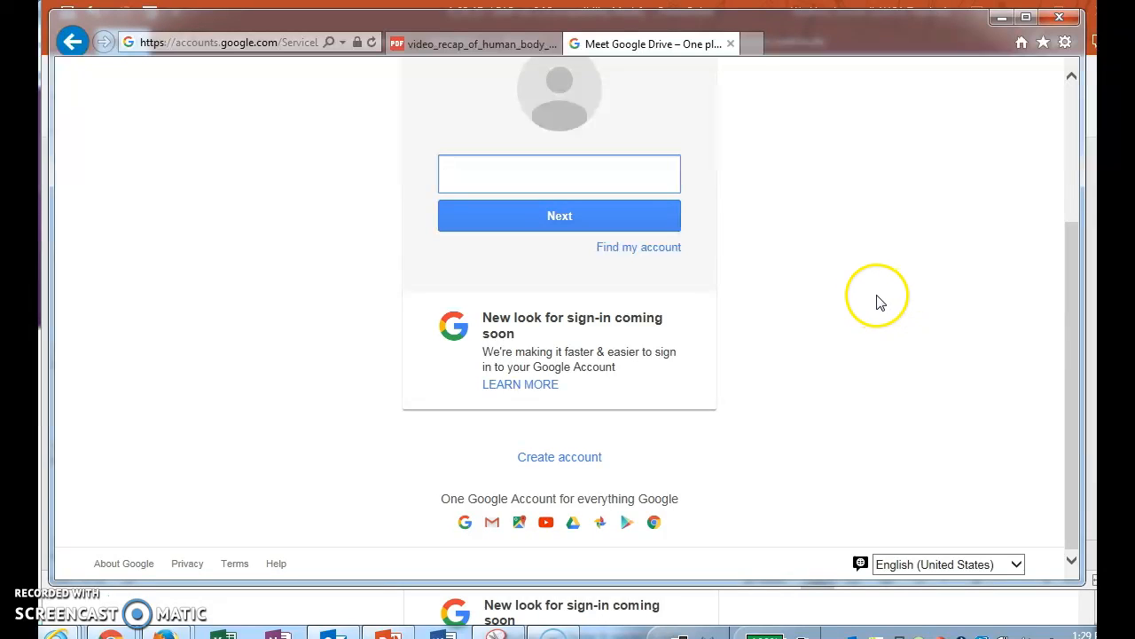
mouse_move(774, 317)
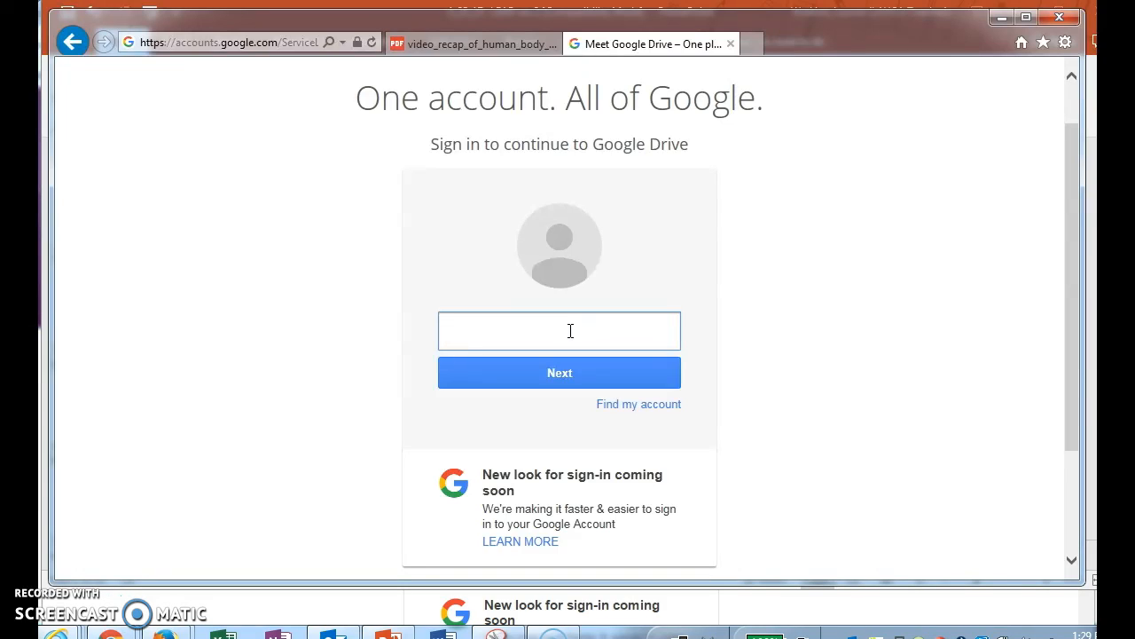
left_click(559, 330)
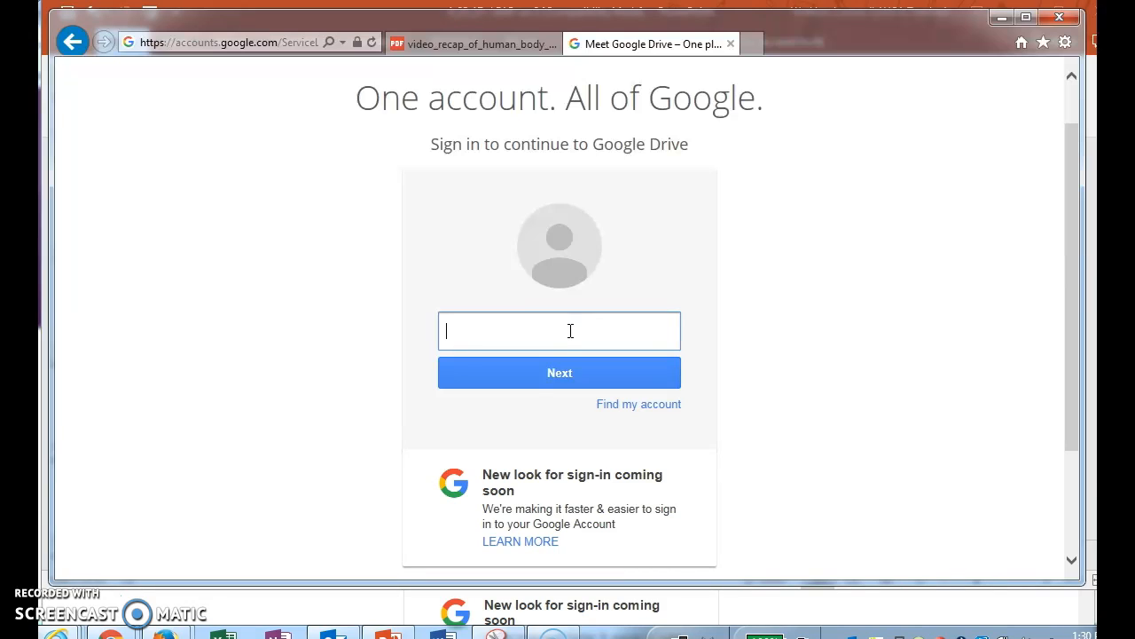
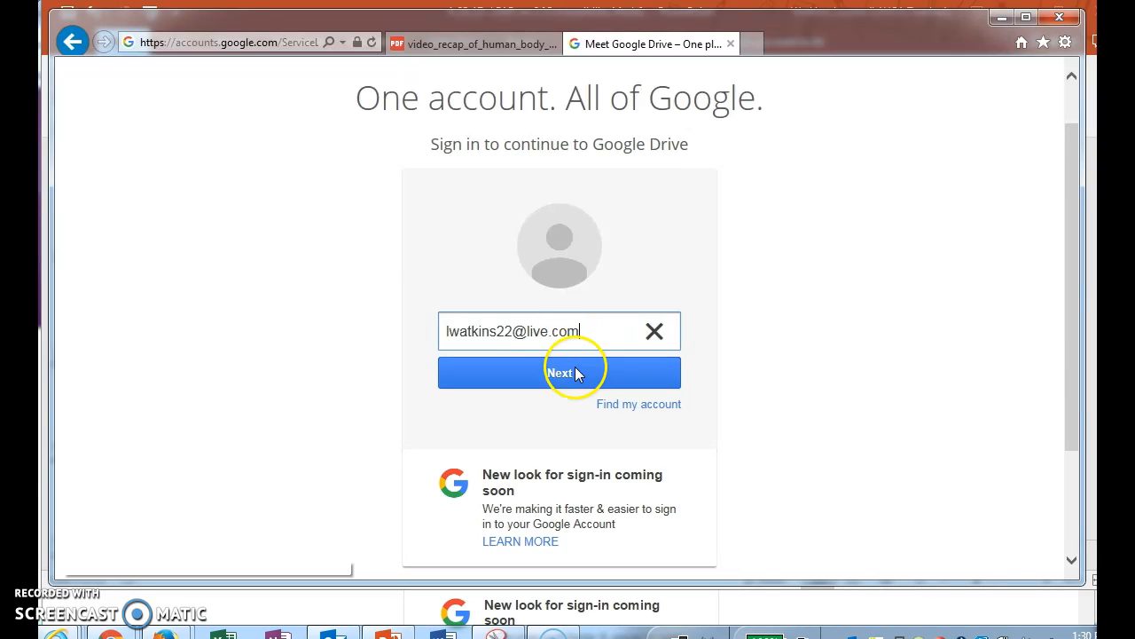
left_click(559, 372)
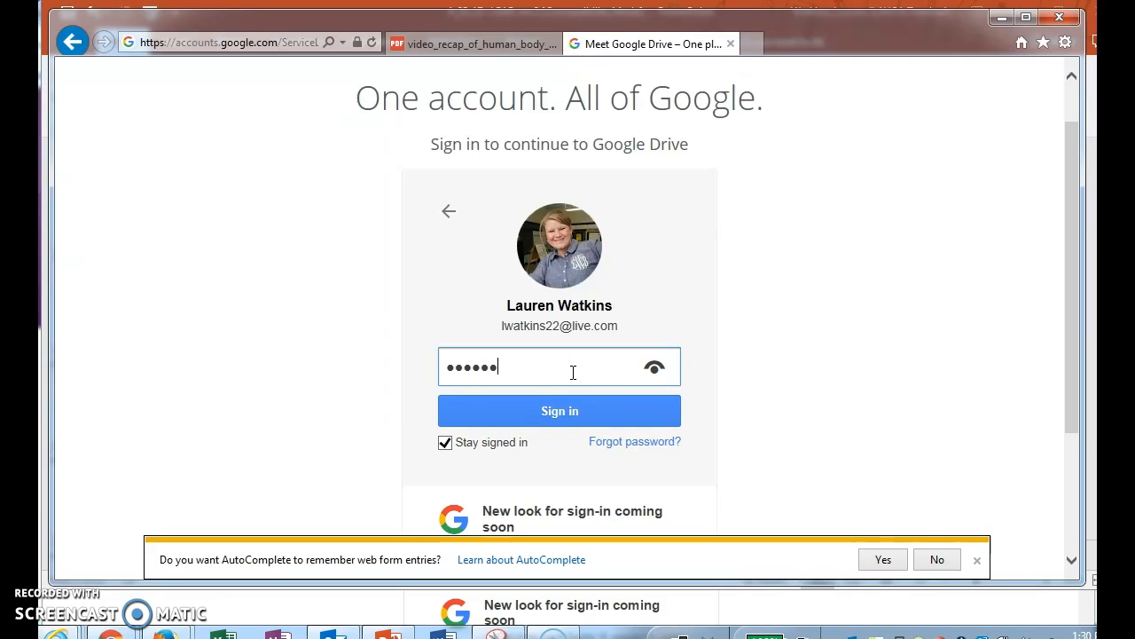
left_click(559, 411)
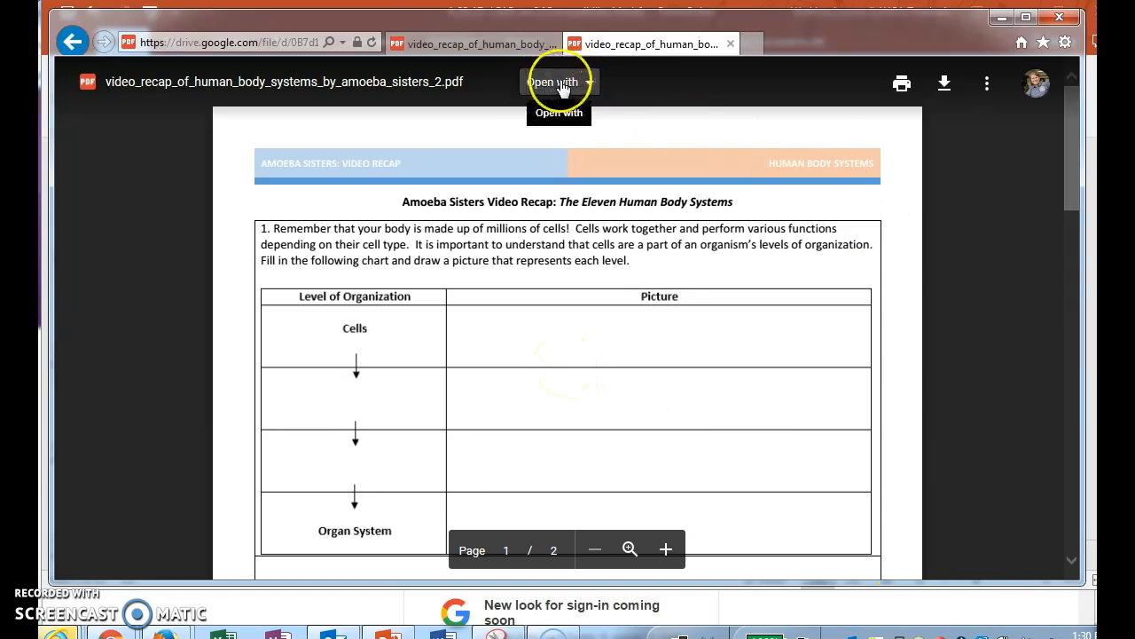
mouse_move(528, 85)
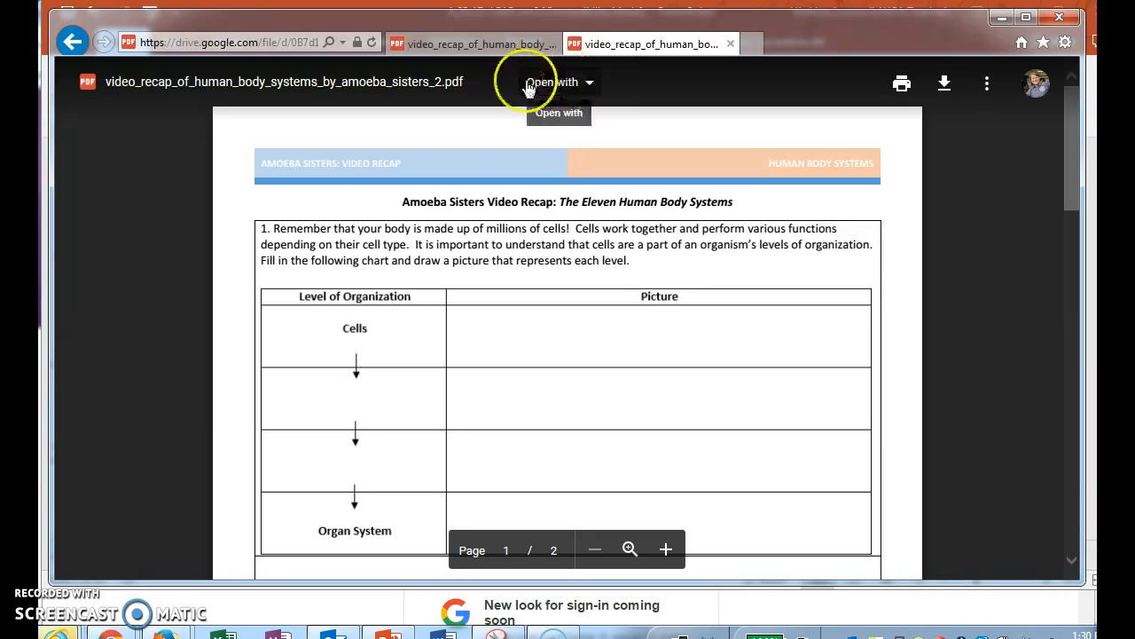
- Choose Connect more apps from the worksheet's Open with dropdown
left_click(589, 81)
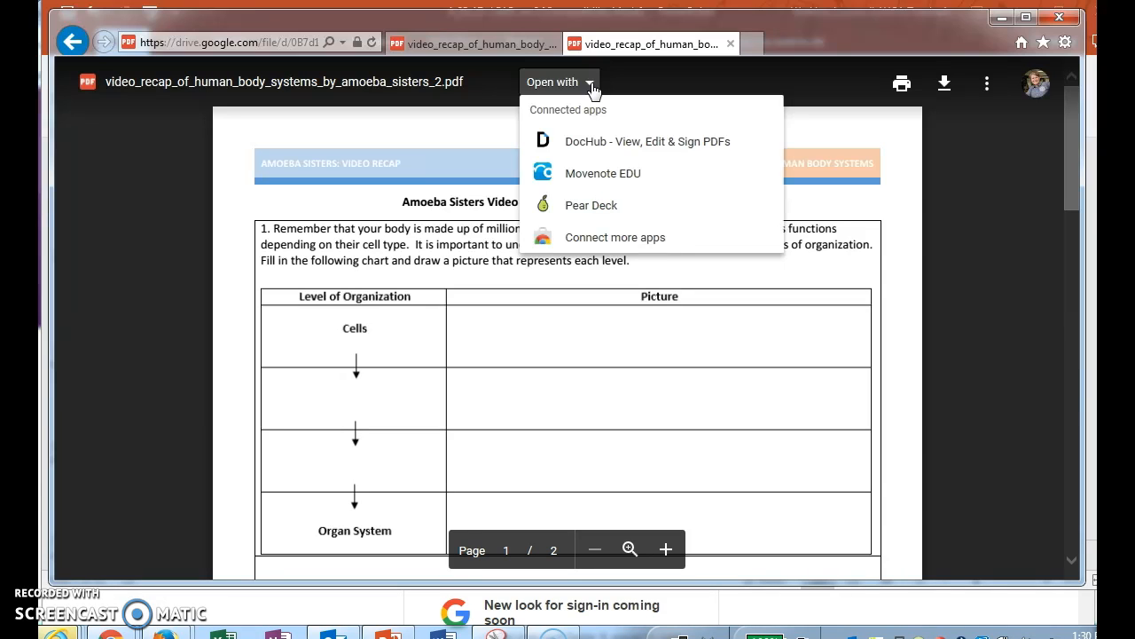
mouse_move(600, 141)
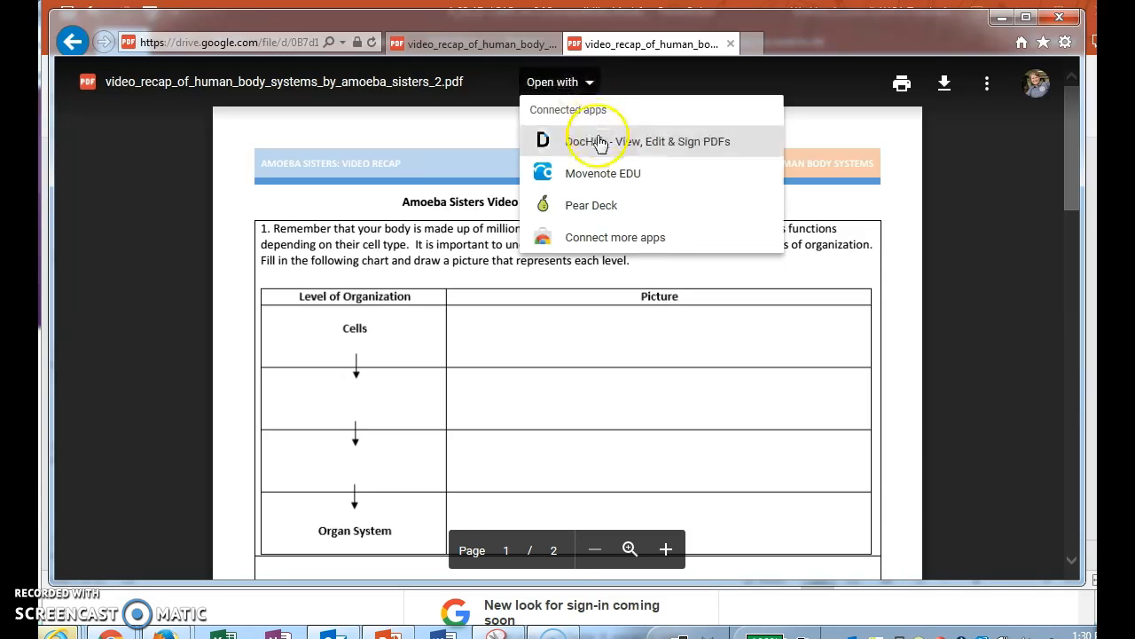
mouse_move(577, 218)
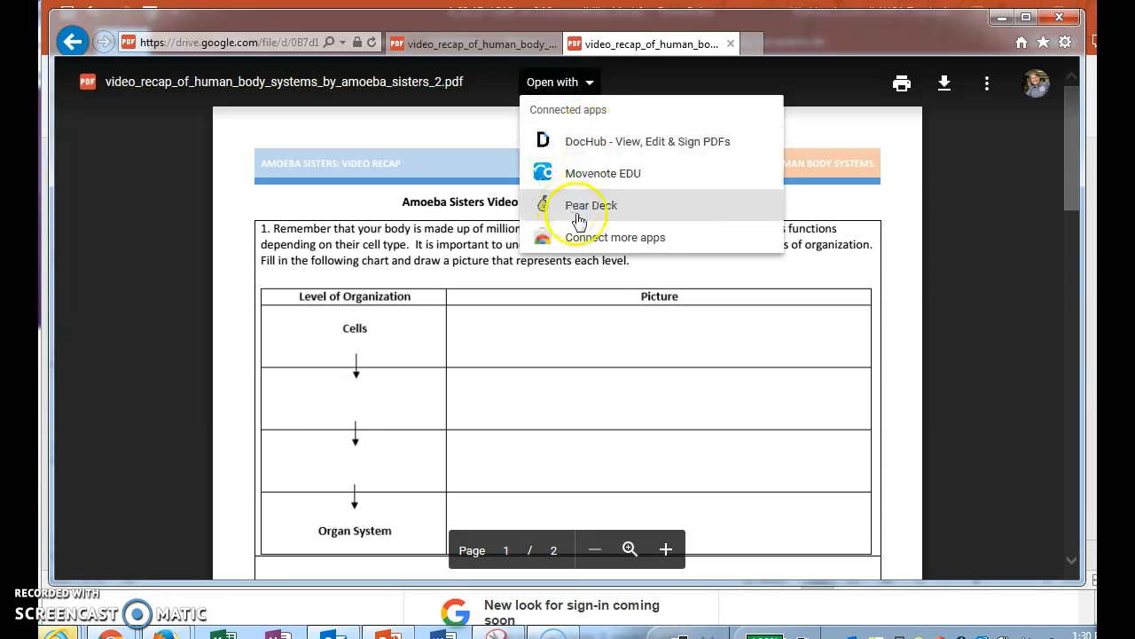
left_click(617, 237)
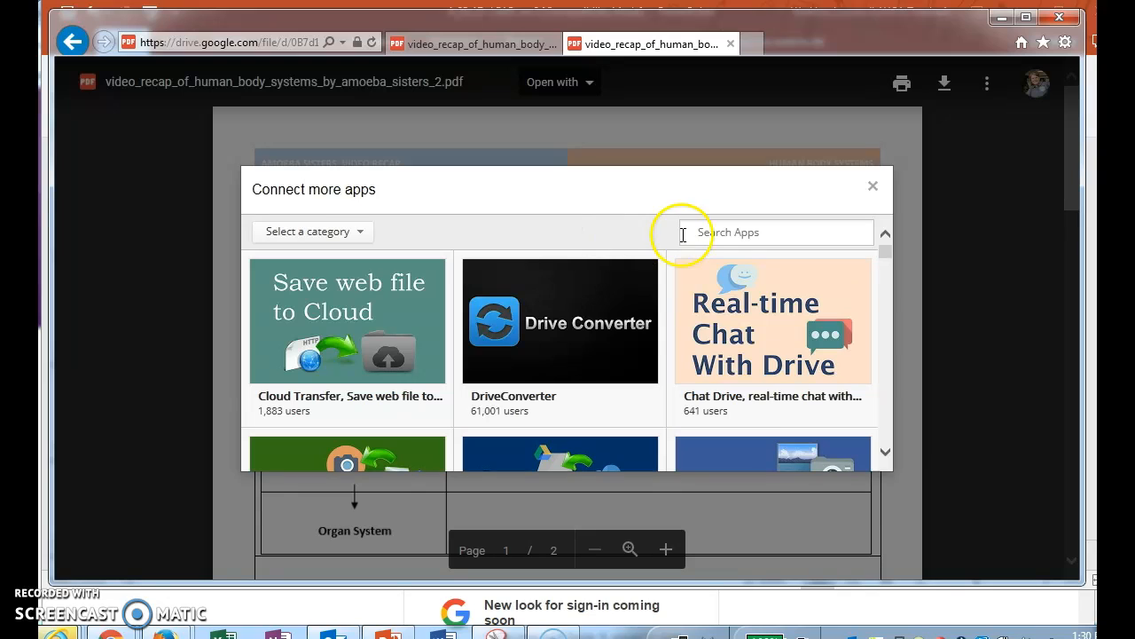
- Search the app catalogue for DocHub, confirm it shows connected, and close the catalogue
left_click(777, 232)
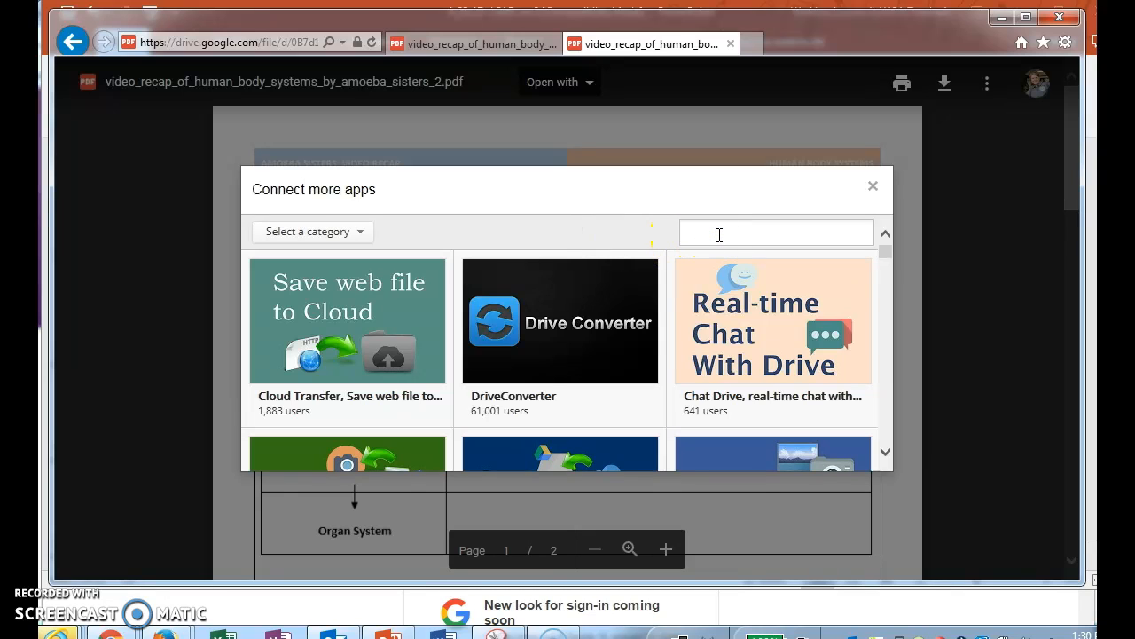
type("Doc")
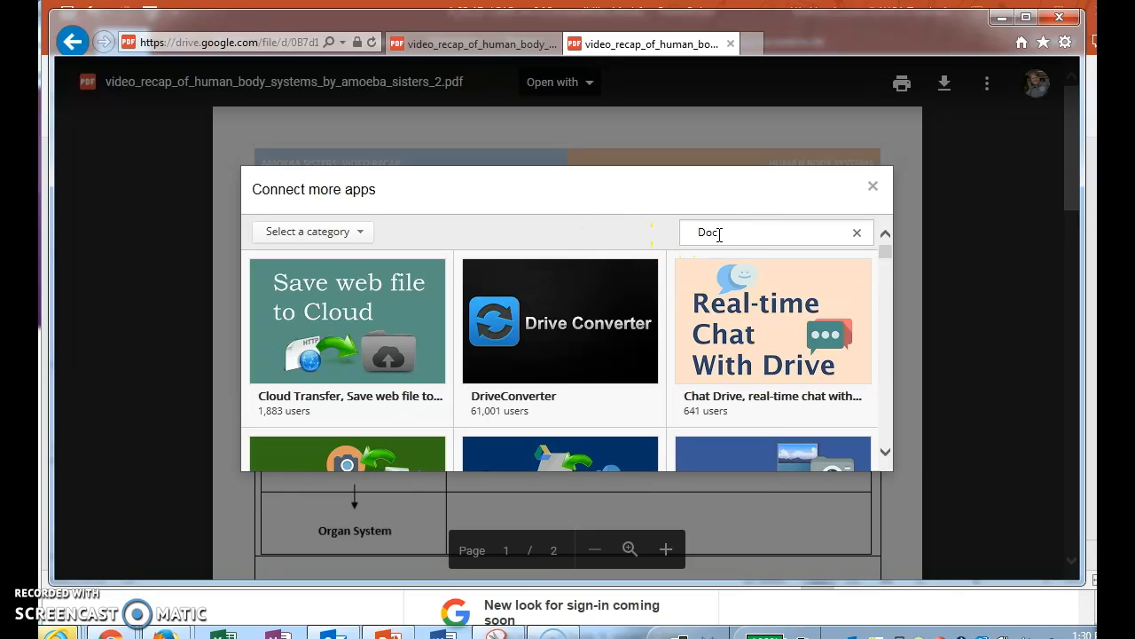
type("Hub")
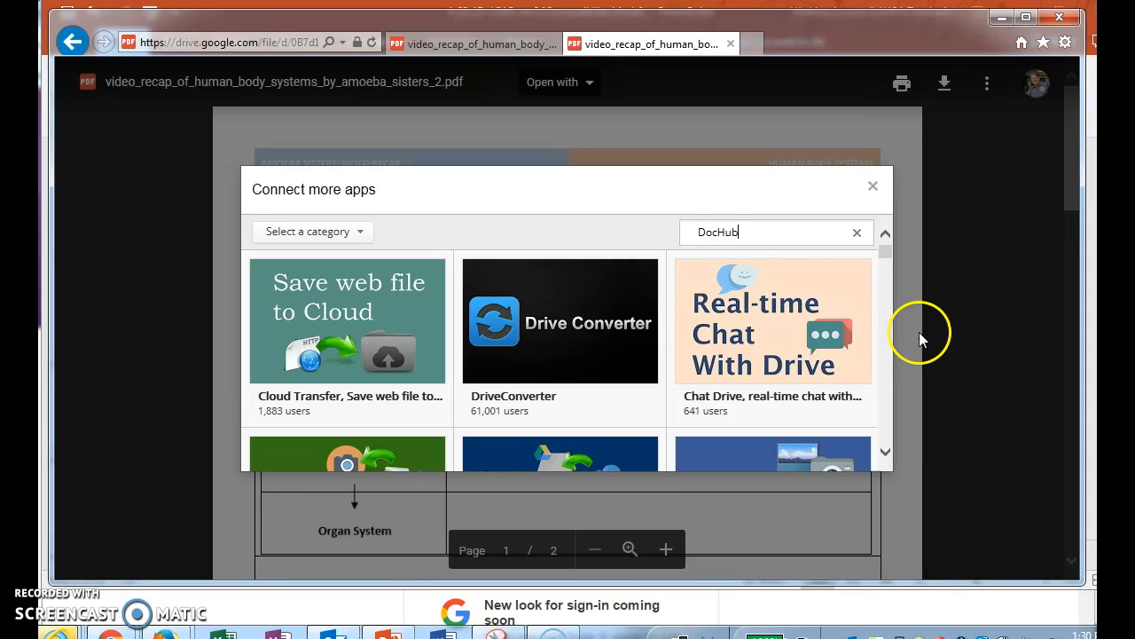
mouse_move(772, 321)
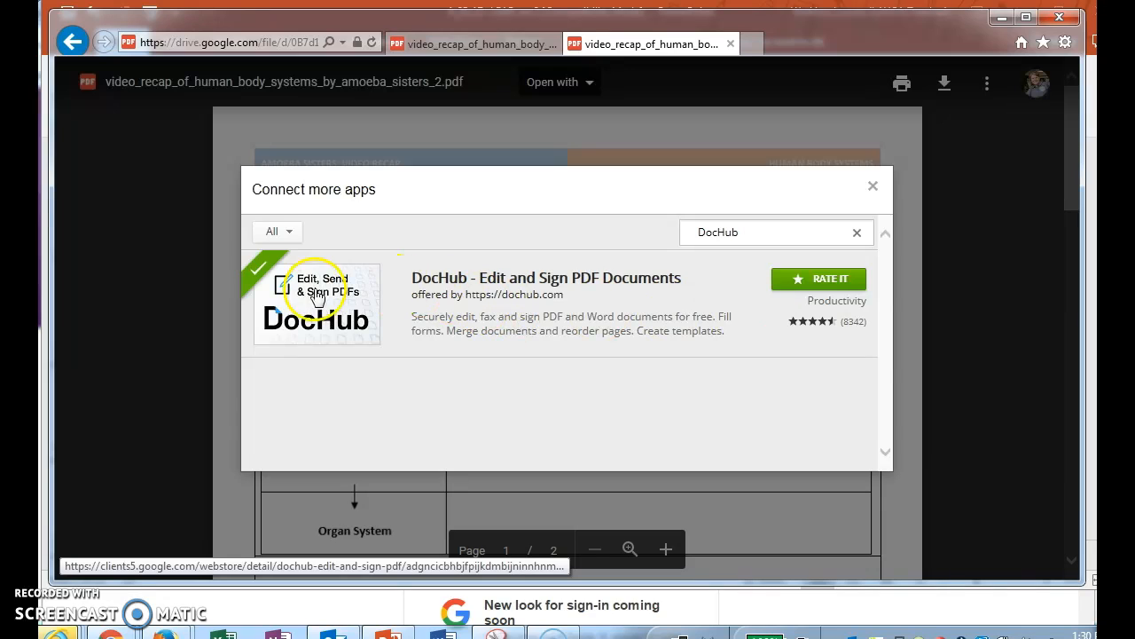
mouse_move(568, 311)
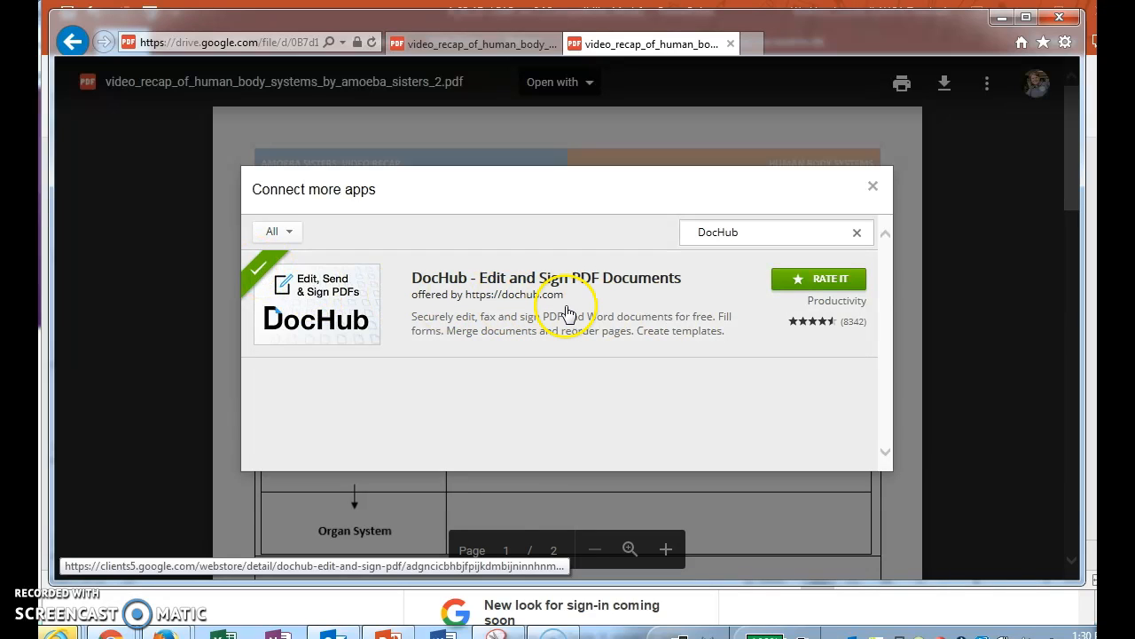
mouse_move(406, 278)
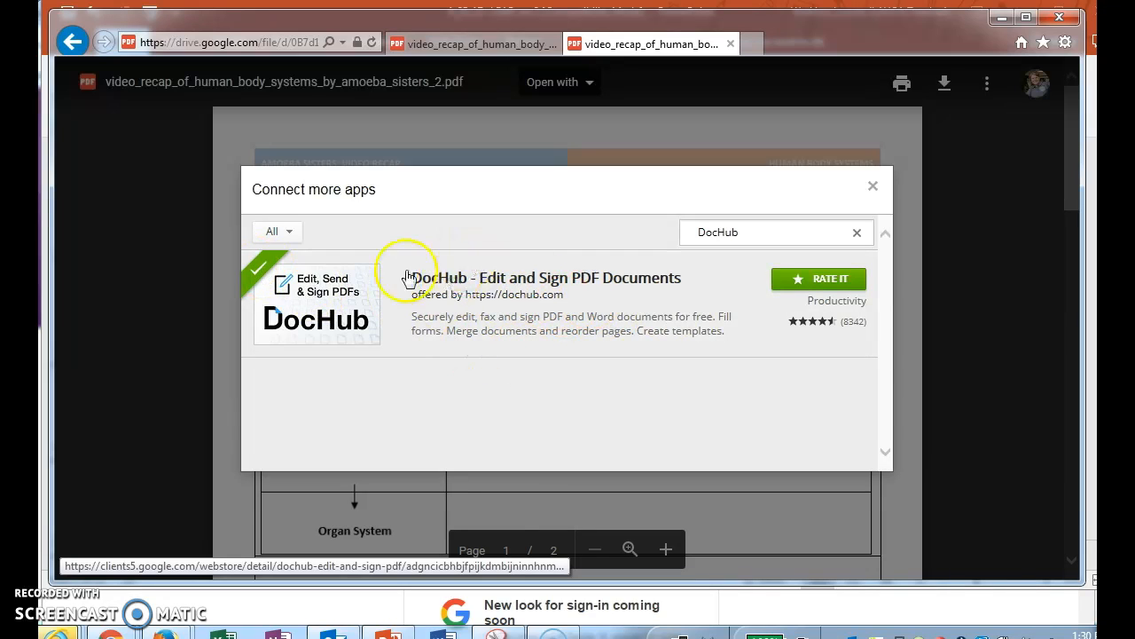
mouse_move(382, 240)
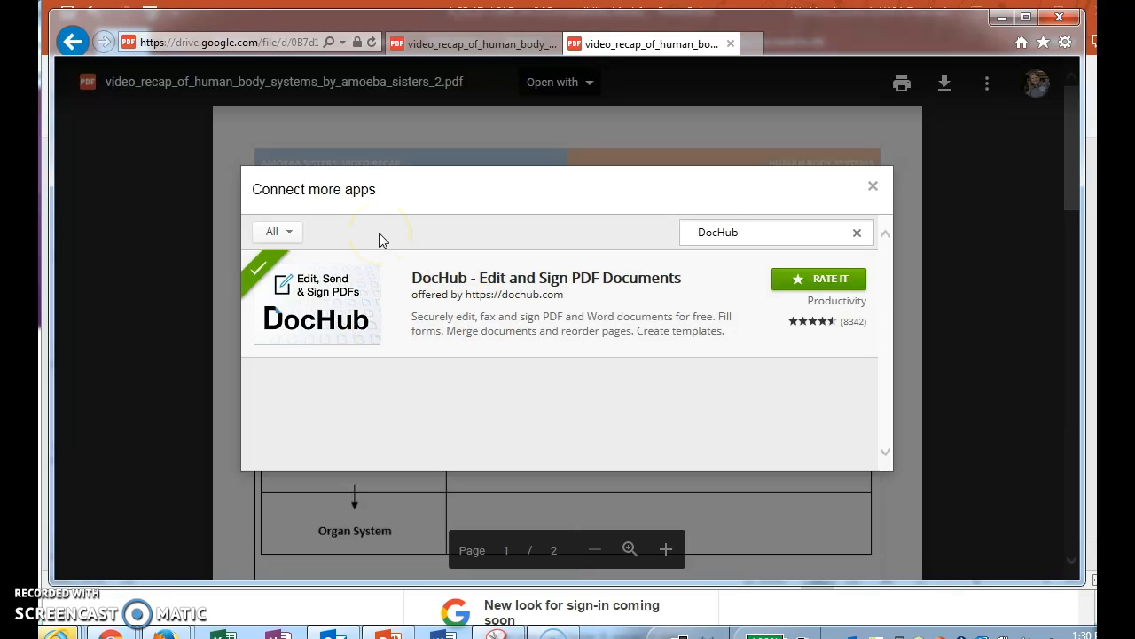
mouse_move(495, 273)
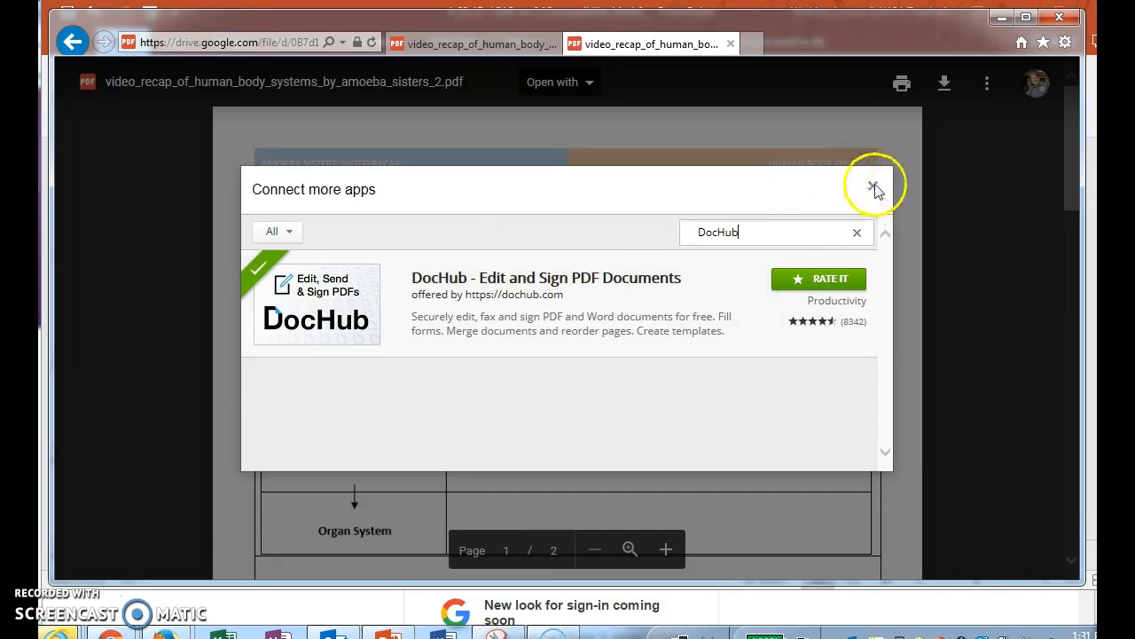
left_click(873, 185)
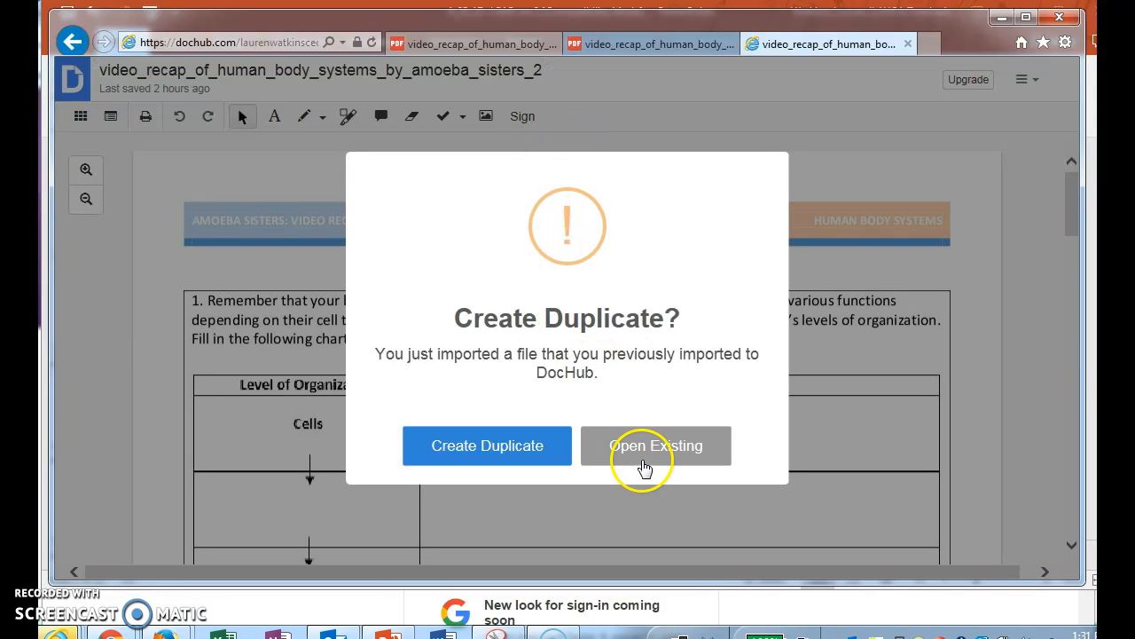
- Open the existing imported worksheet copy in DocHub and activate the Text Tool
left_click(655, 445)
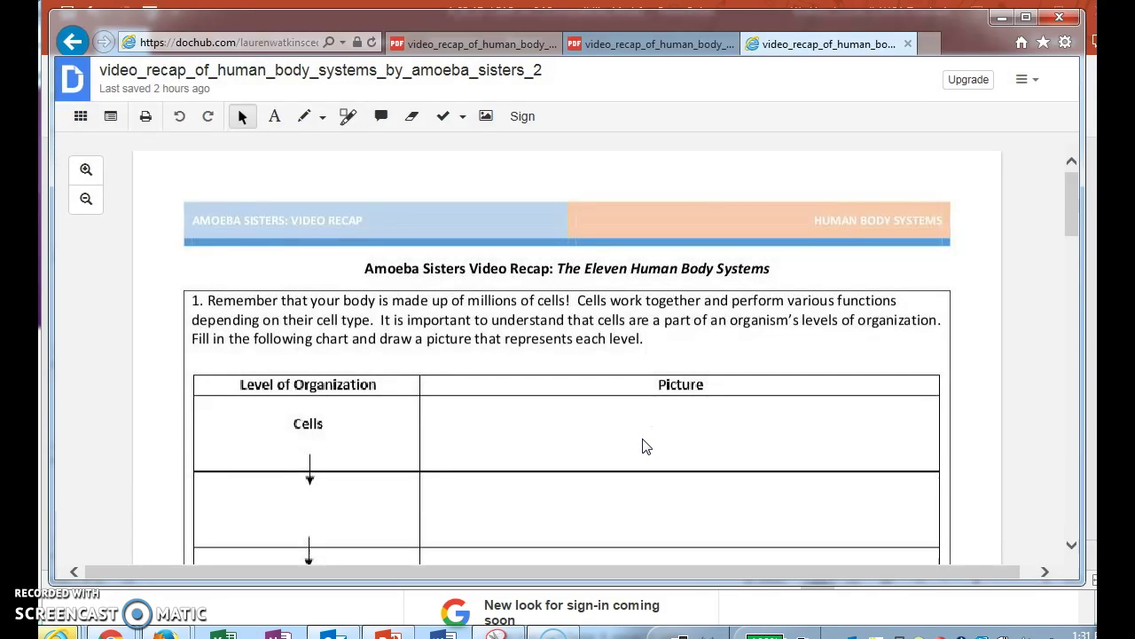
left_click(459, 489)
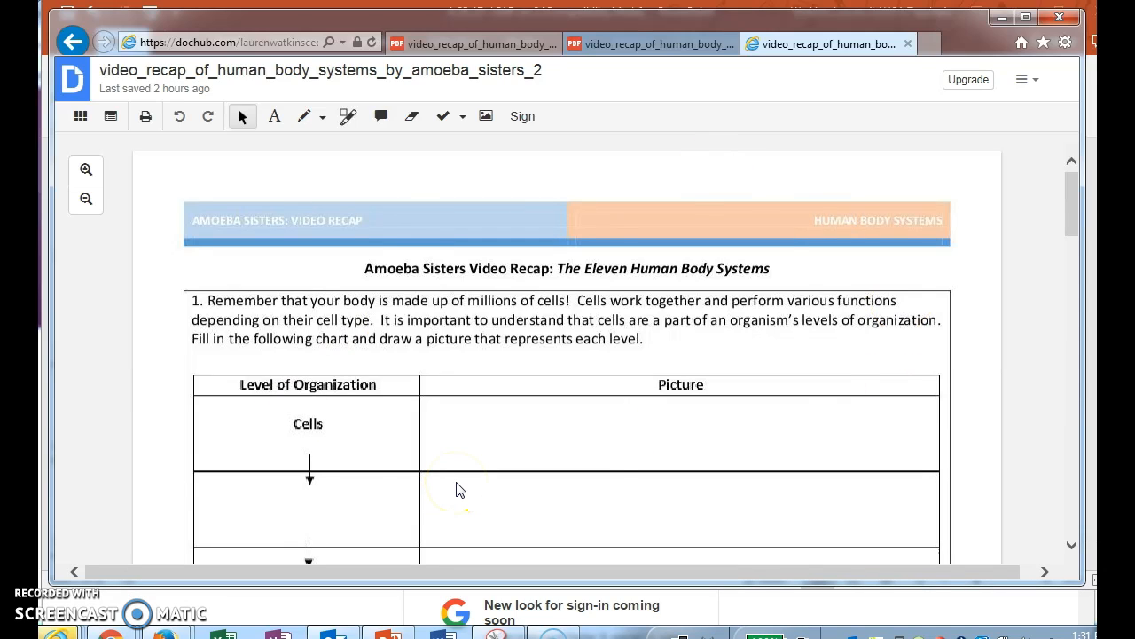
left_click(473, 477)
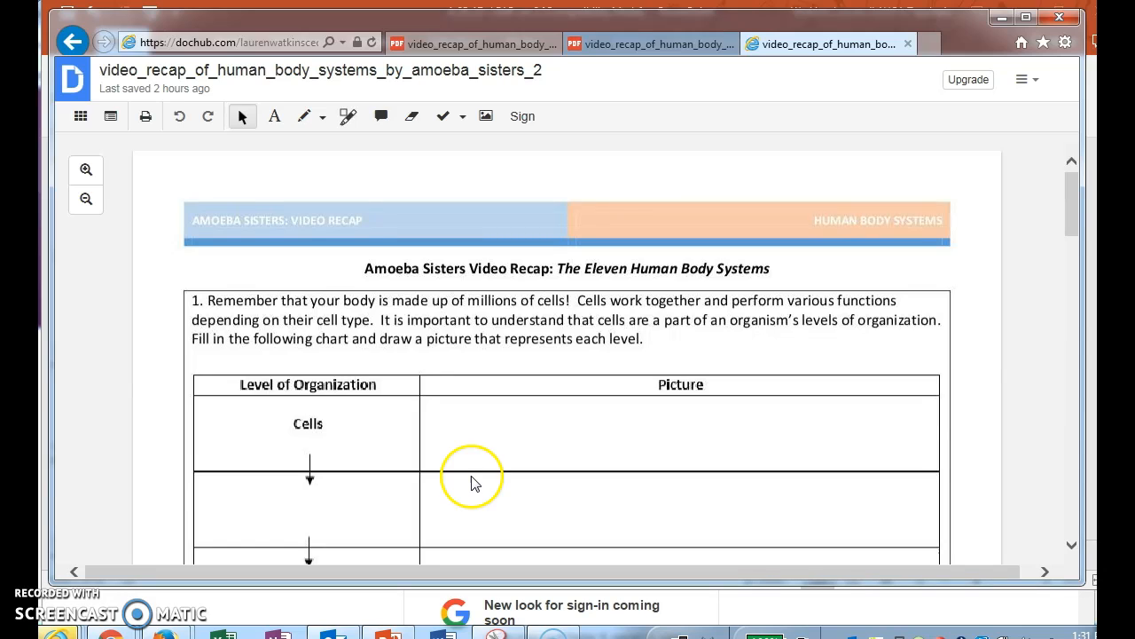
mouse_move(311, 109)
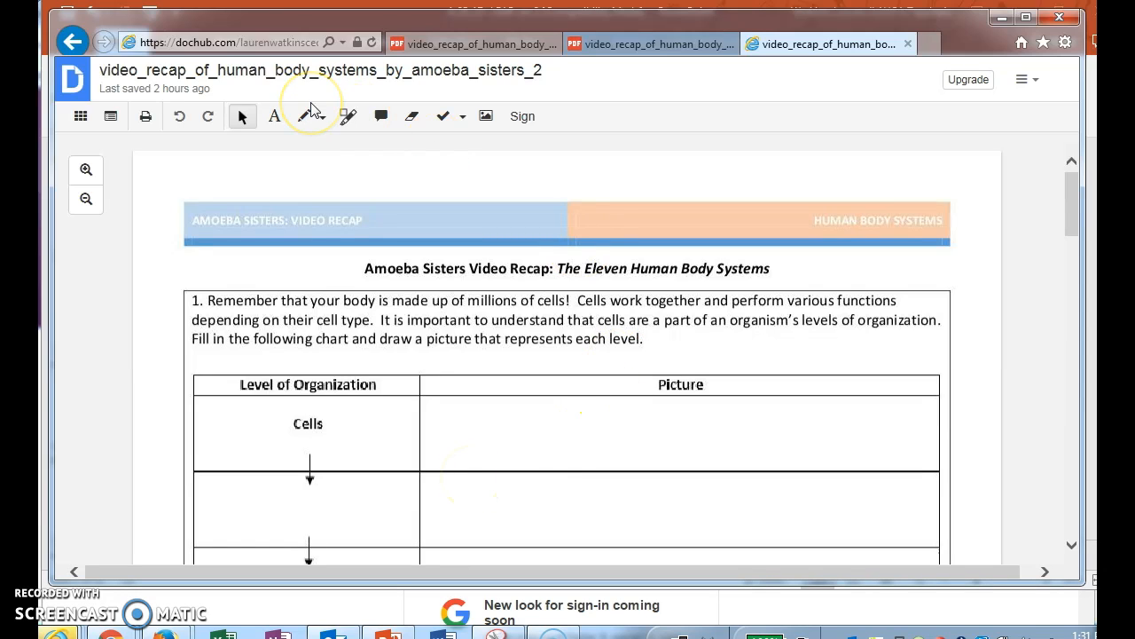
mouse_move(273, 116)
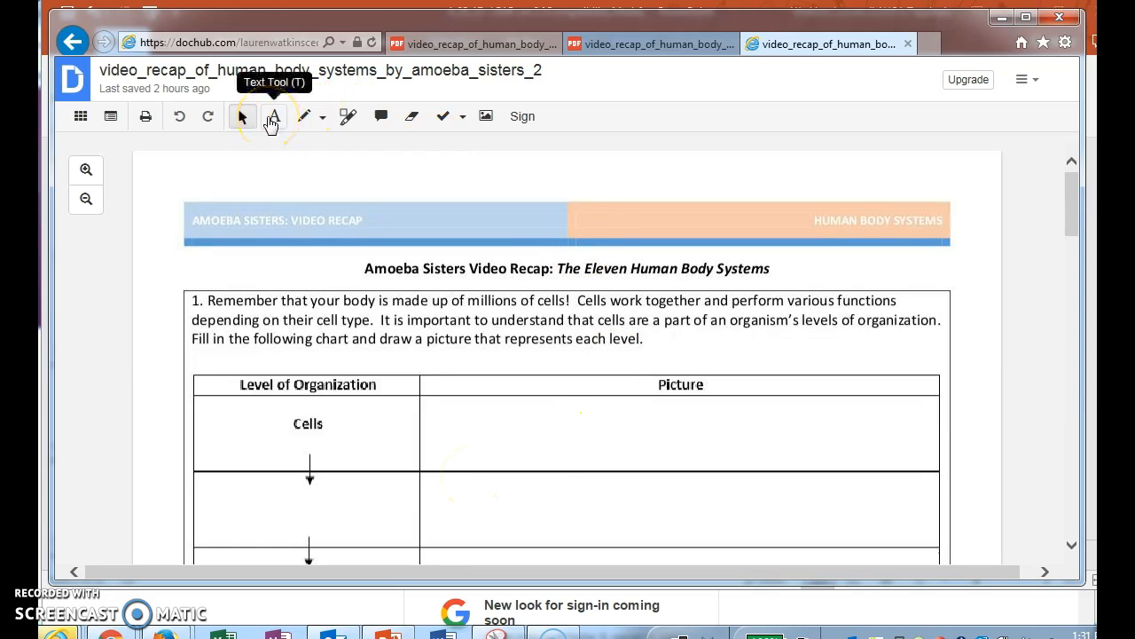
left_click(274, 116)
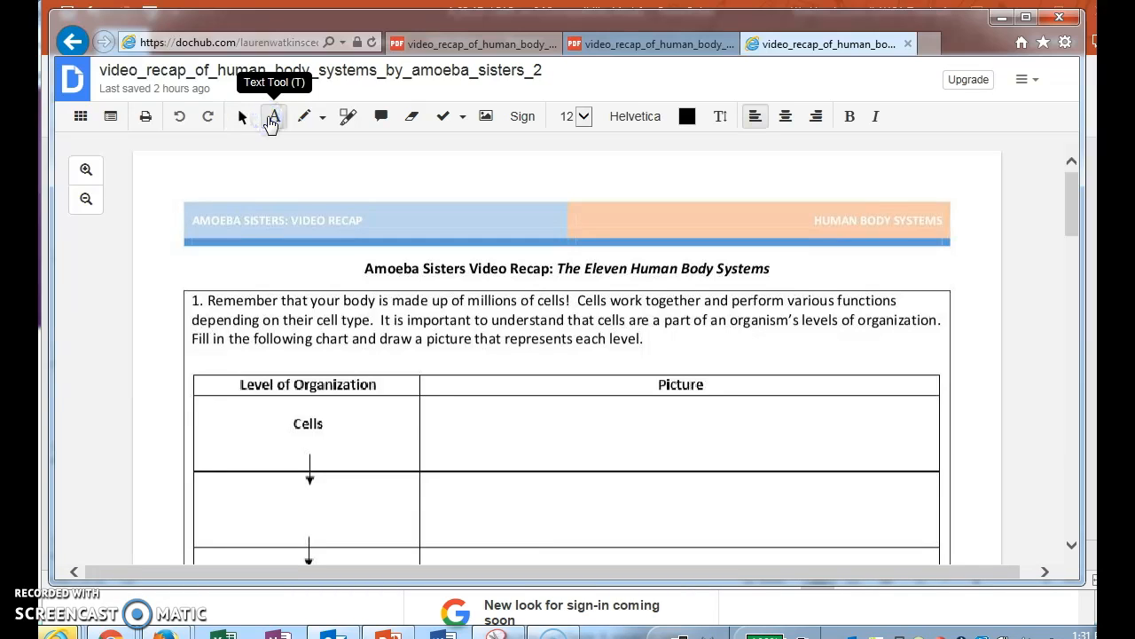
left_click(435, 428)
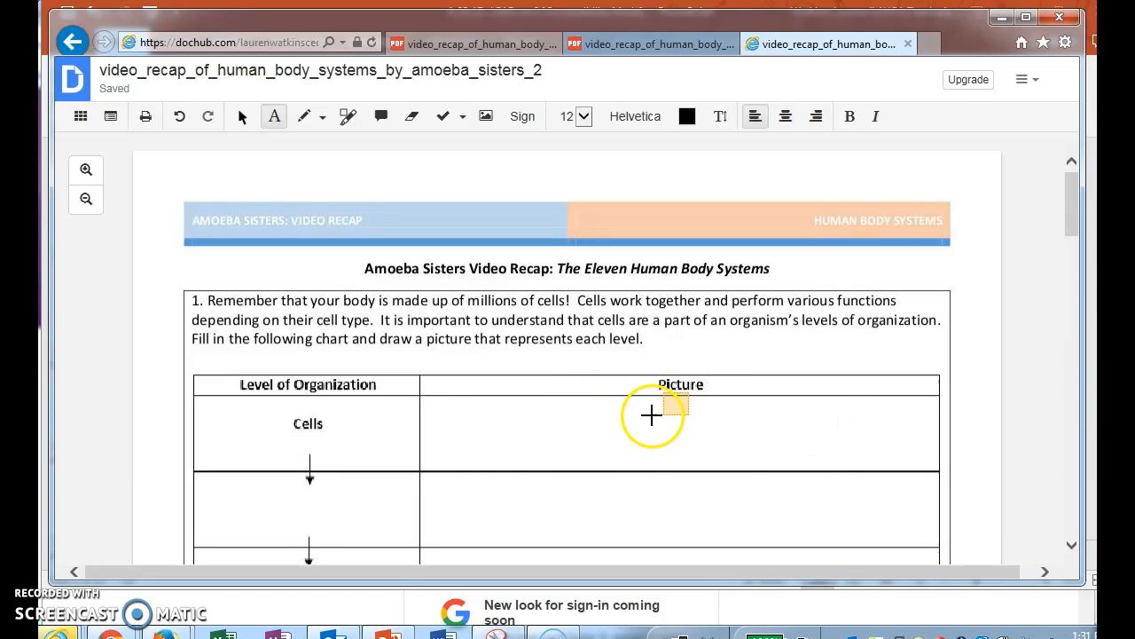
mouse_move(528, 459)
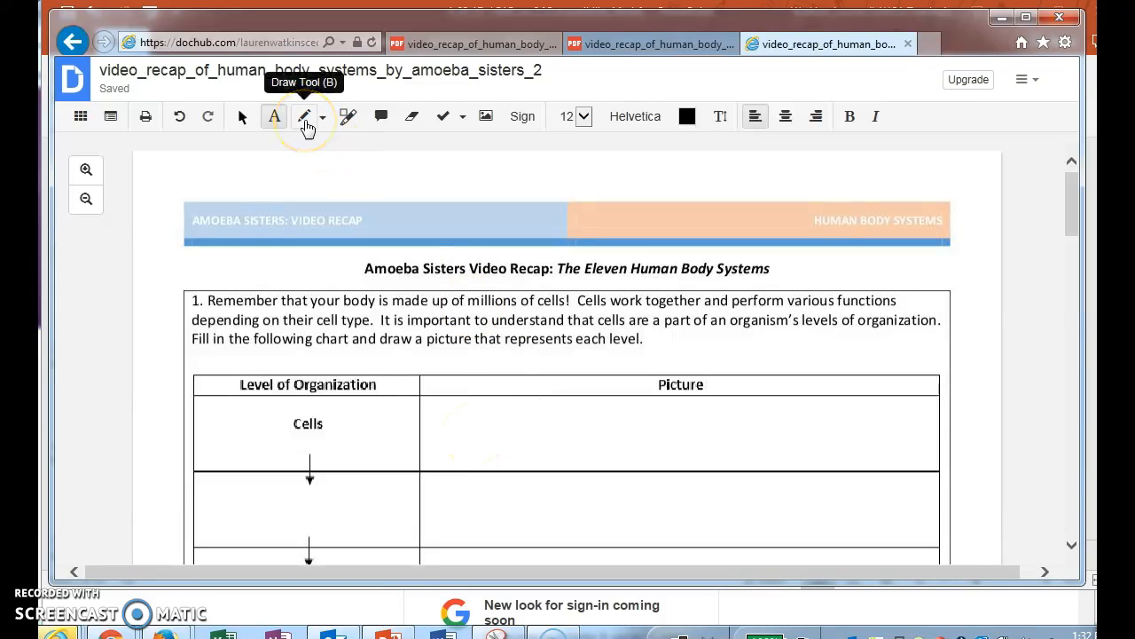
- Draw several small freehand cell circles in the Cells row's Picture box
left_click(305, 116)
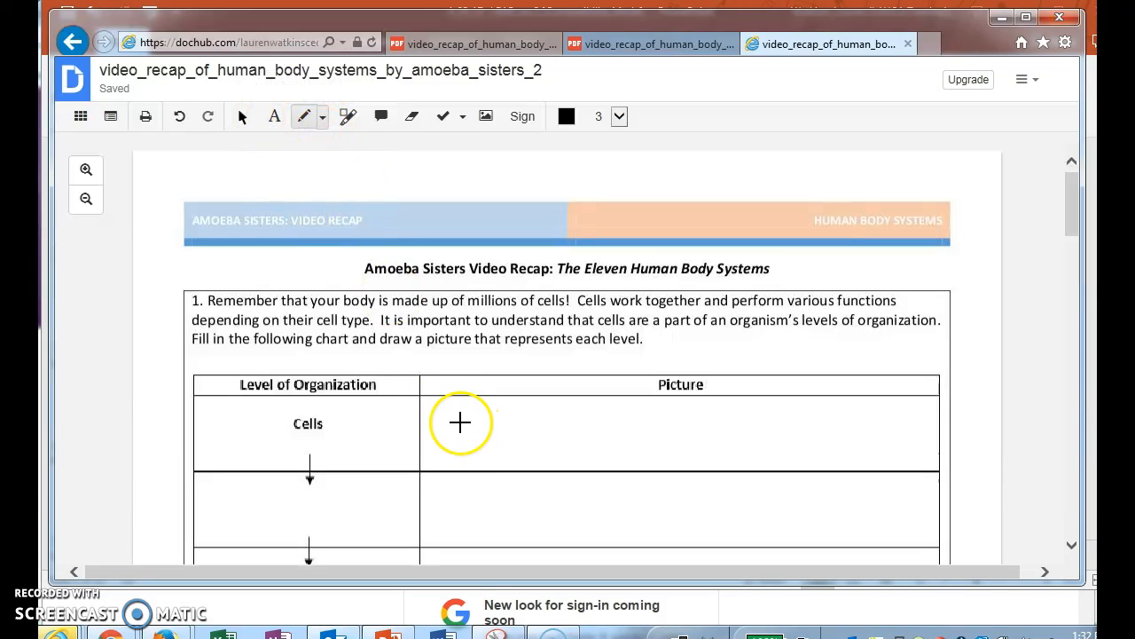
mouse_move(461, 422)
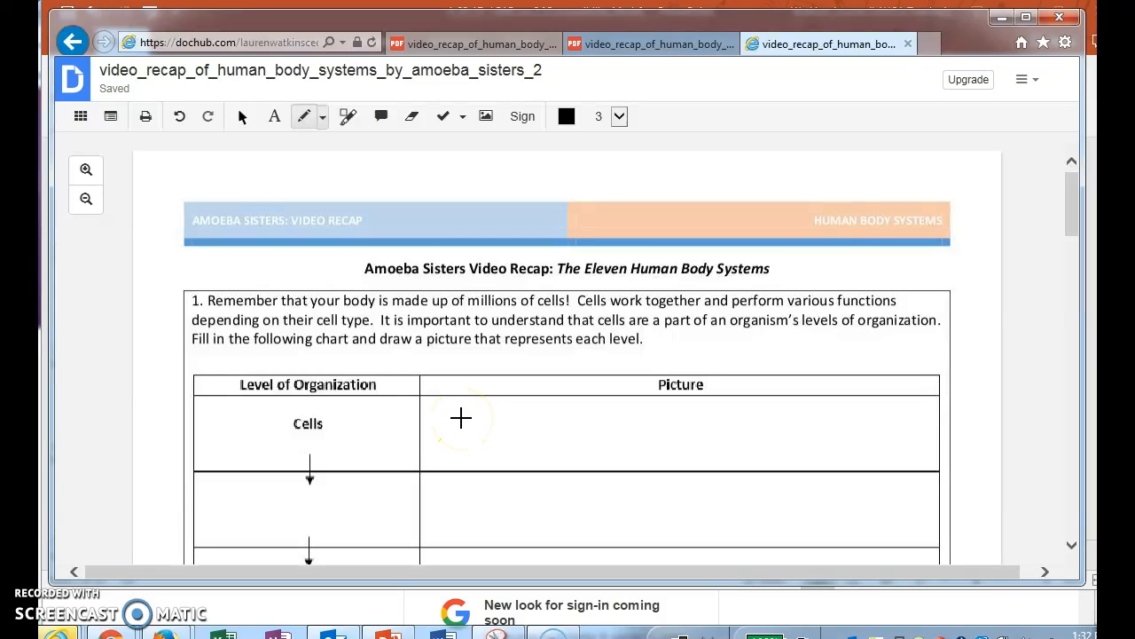
left_click_drag(454, 430, 471, 424)
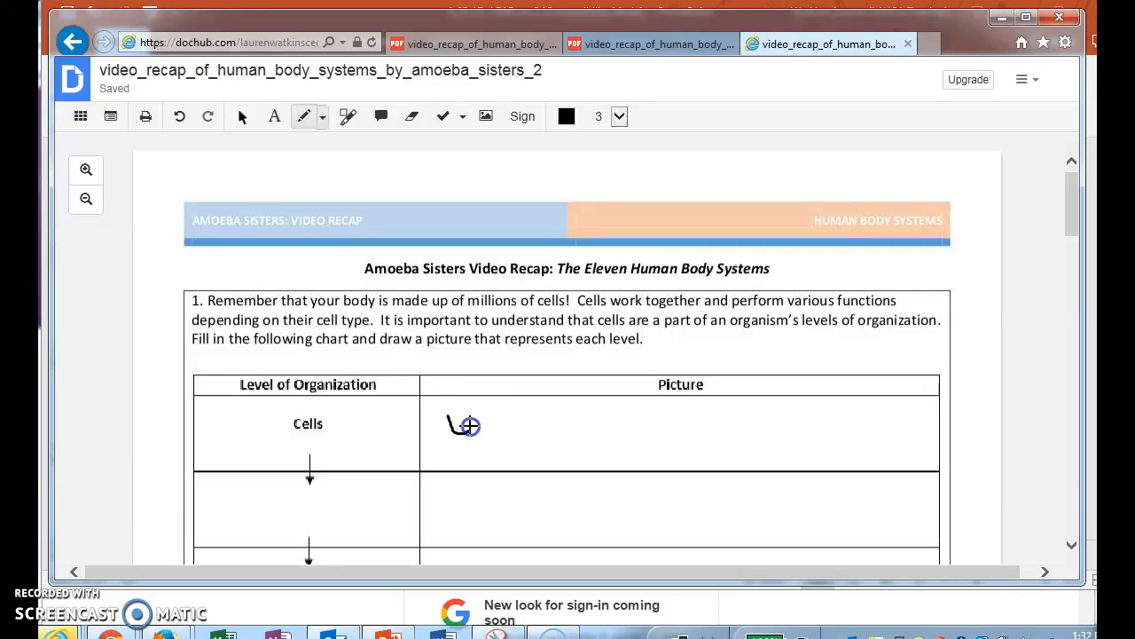
left_click_drag(479, 426, 457, 424)
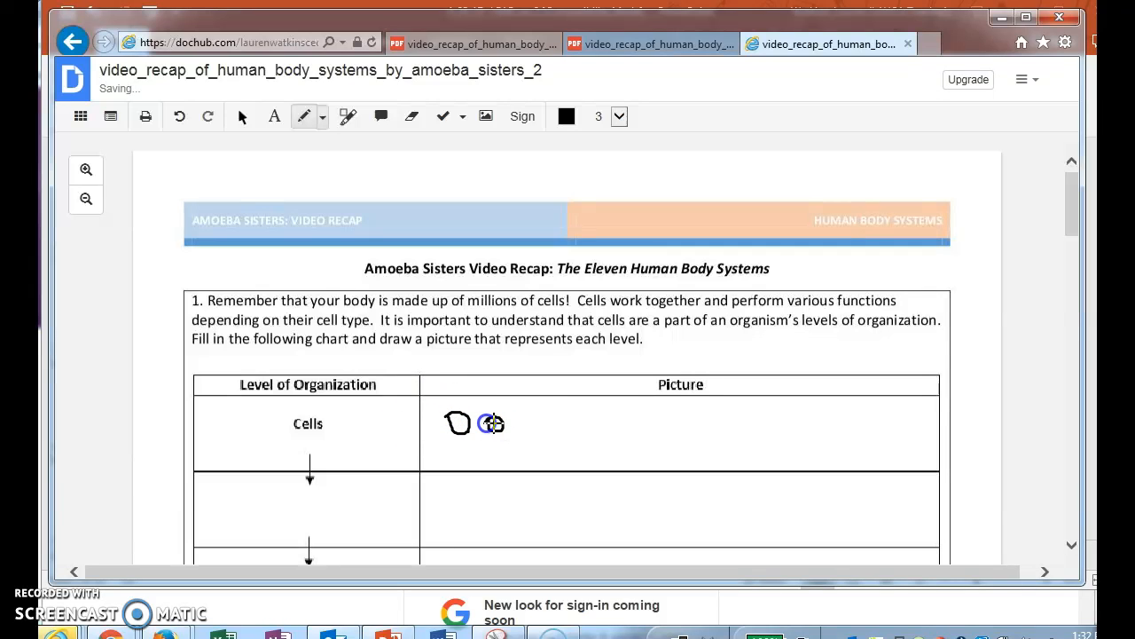
left_click_drag(484, 424, 590, 439)
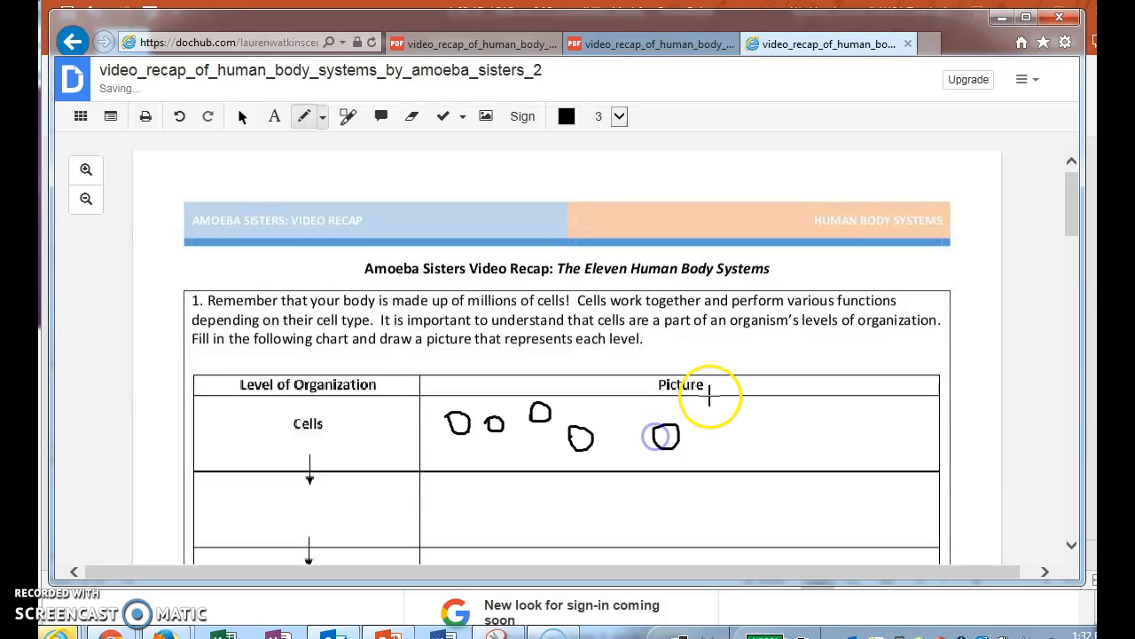
- Type 'THE ANSWER GOES HERE' in the answer box below question 3
scroll("down", 3)
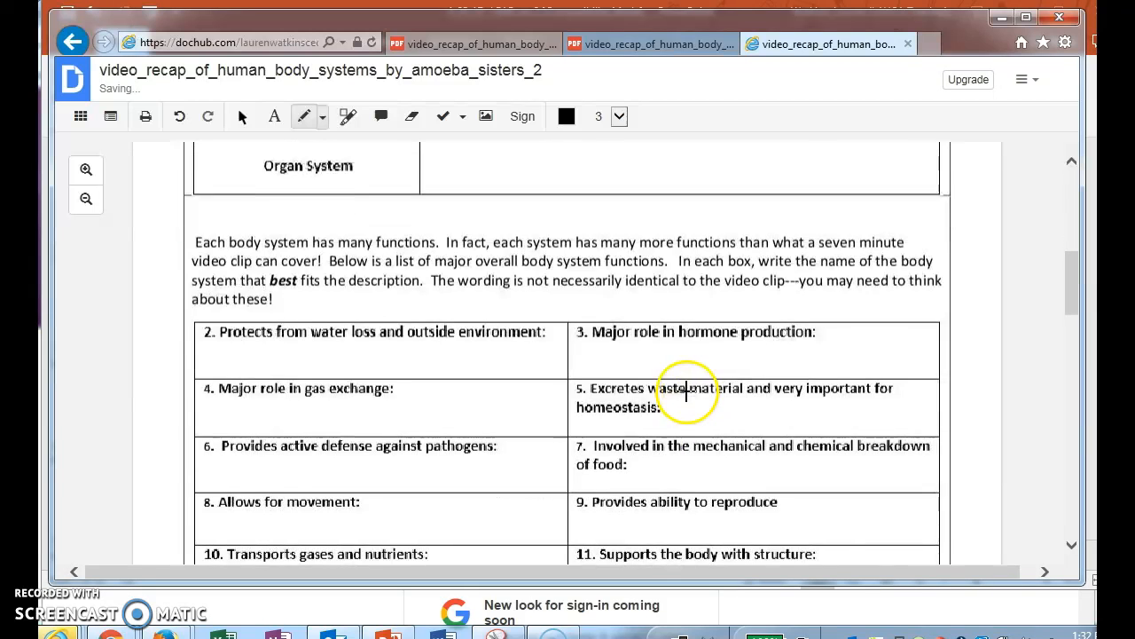
left_click(274, 116)
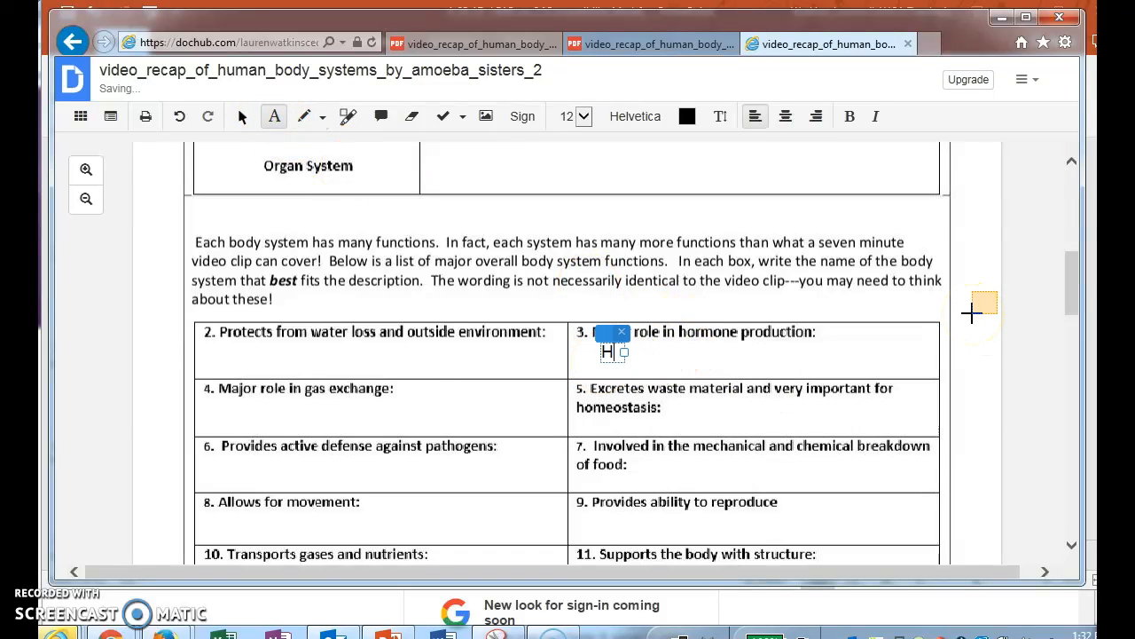
type("THE ANSWER GOES HERE")
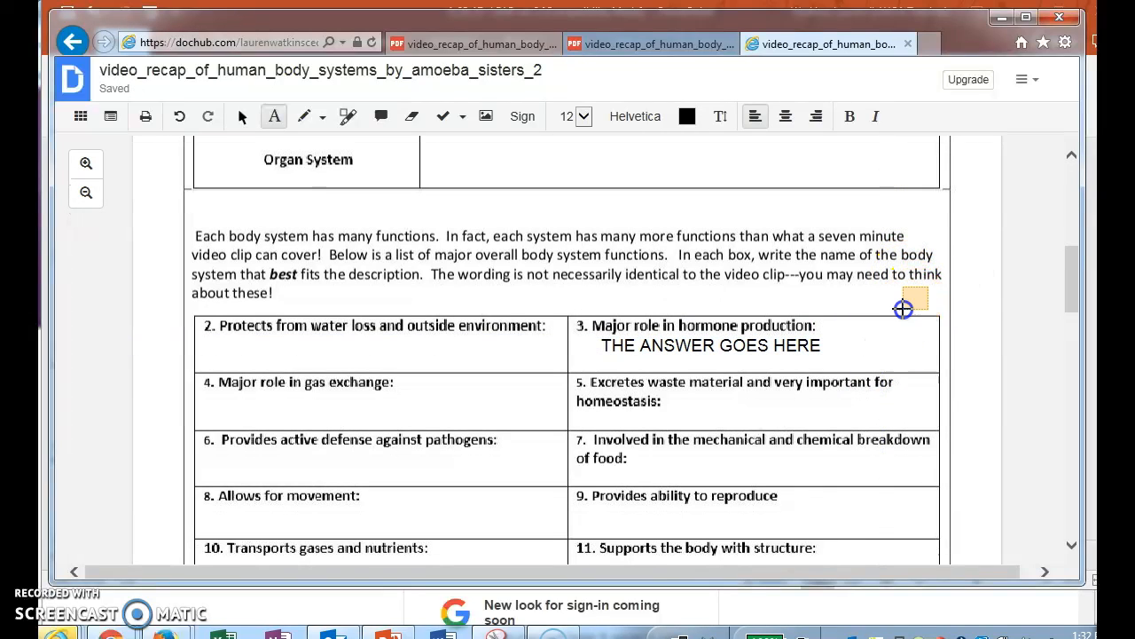
mouse_move(873, 334)
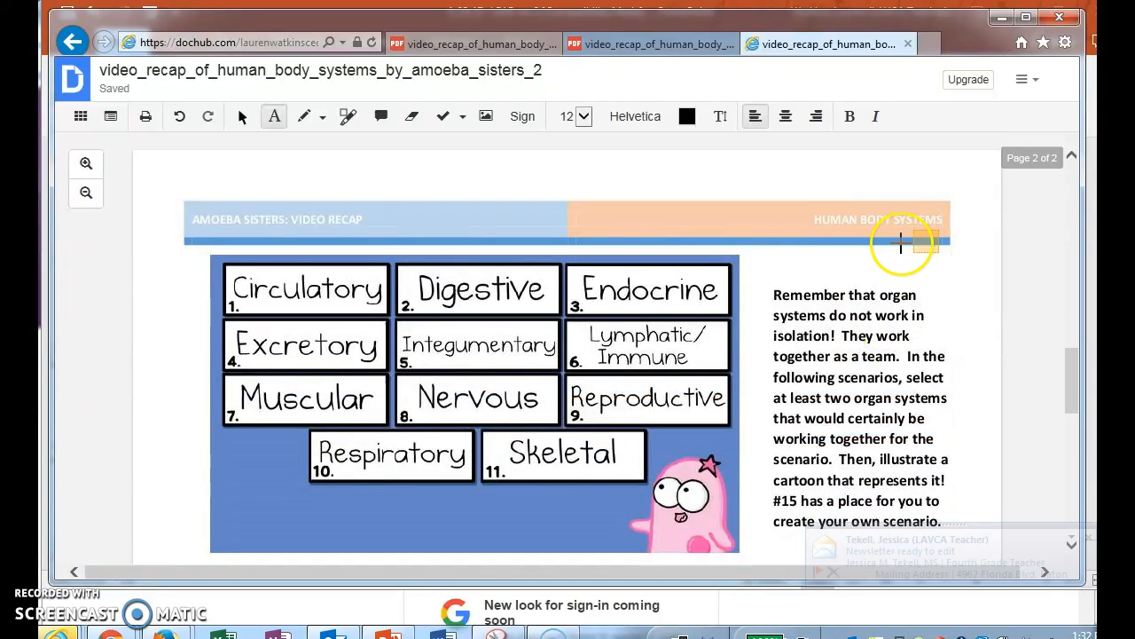
- Scroll to page 2's scenario and cartoon table for scenarios 13–14
scroll("down", 3)
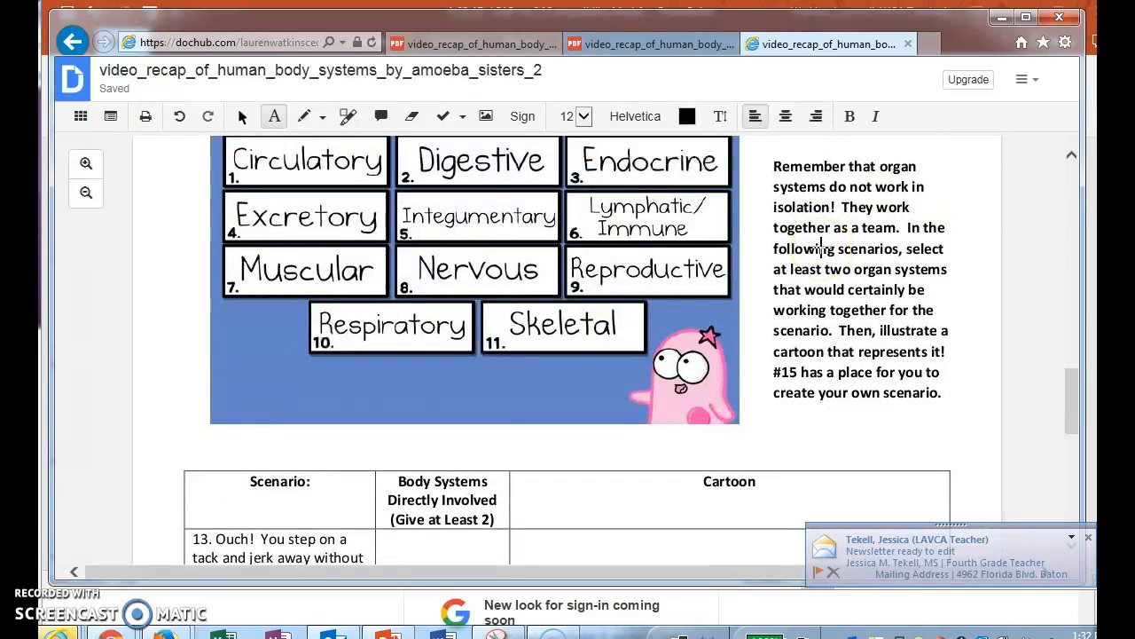
scroll("down", 3)
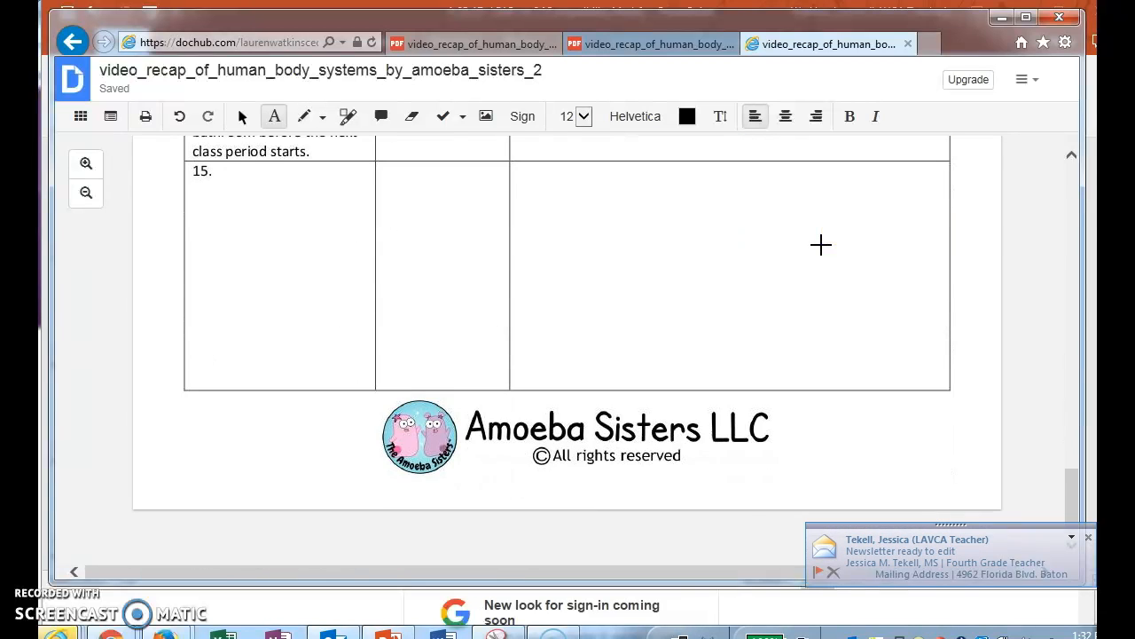
scroll("up", 3)
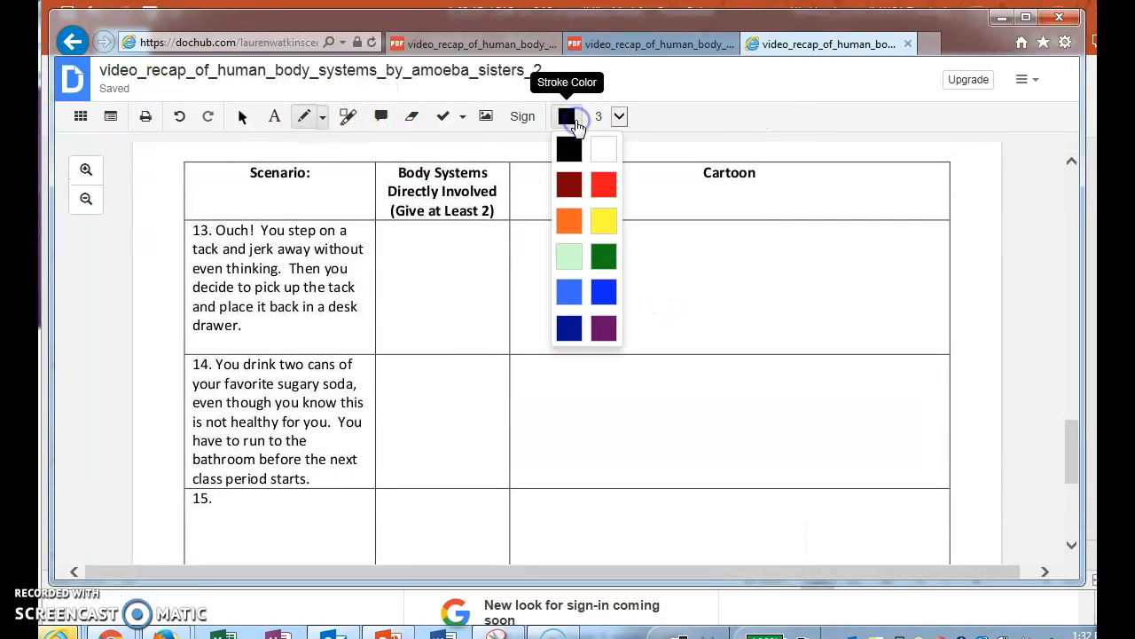
mouse_move(486, 116)
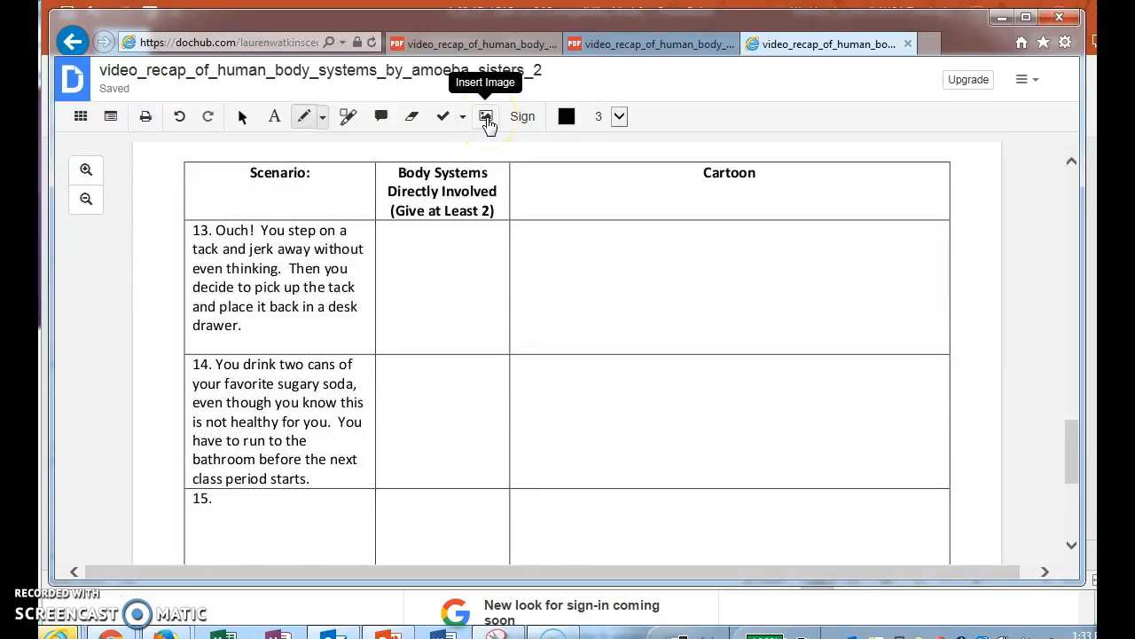
- Insert the Koala picture from Sample Pictures using Insert Image
left_click(485, 116)
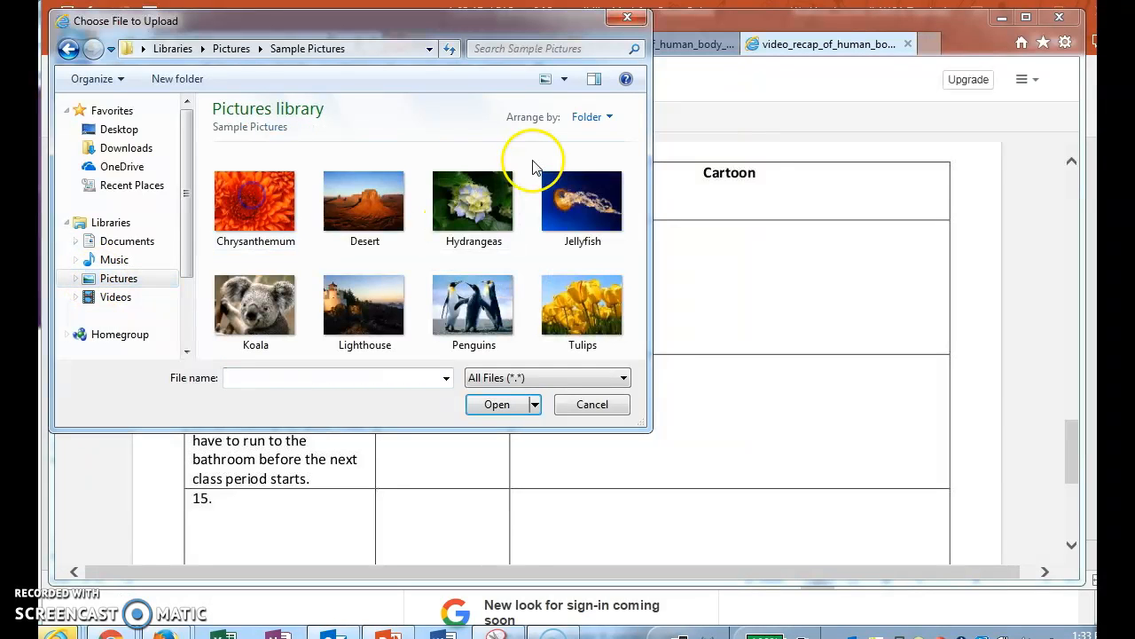
left_click(255, 304)
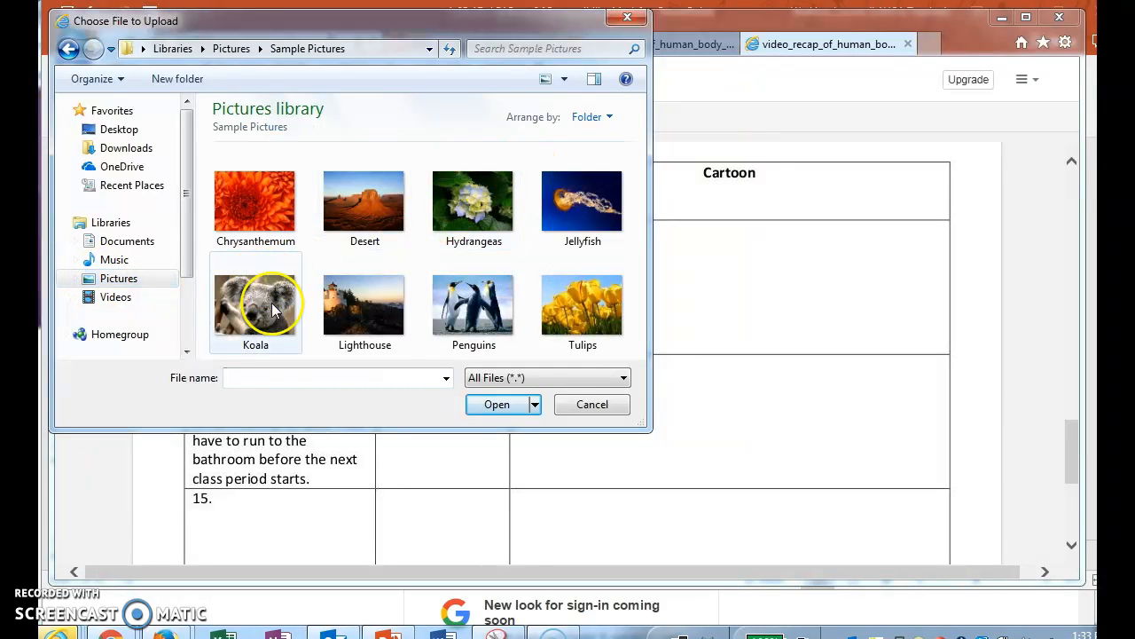
left_click(591, 404)
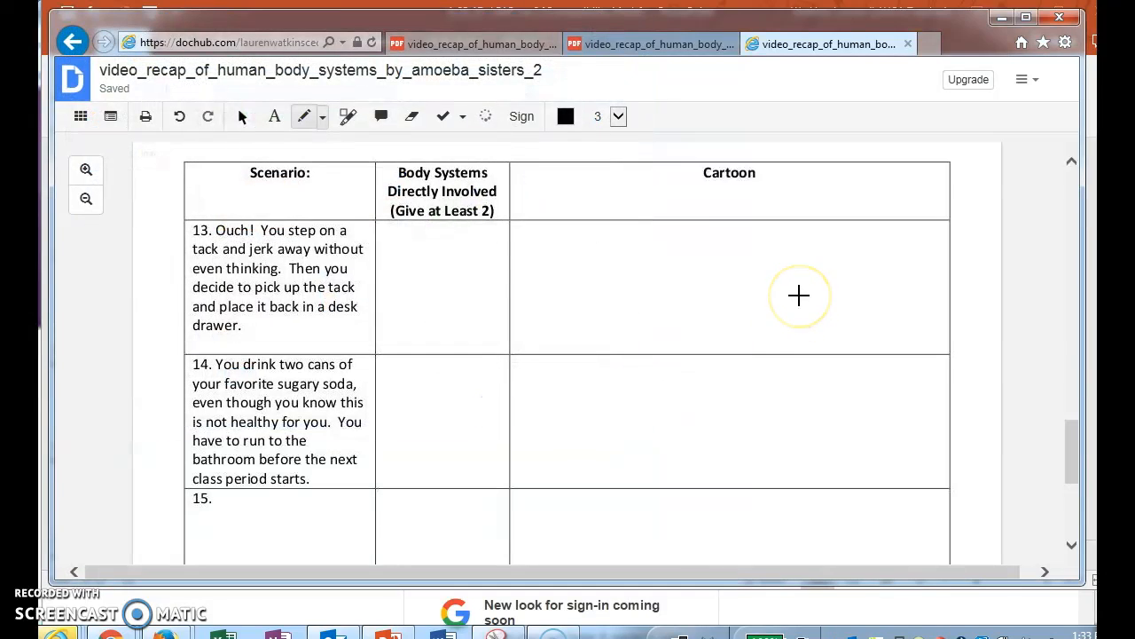
mouse_move(799, 296)
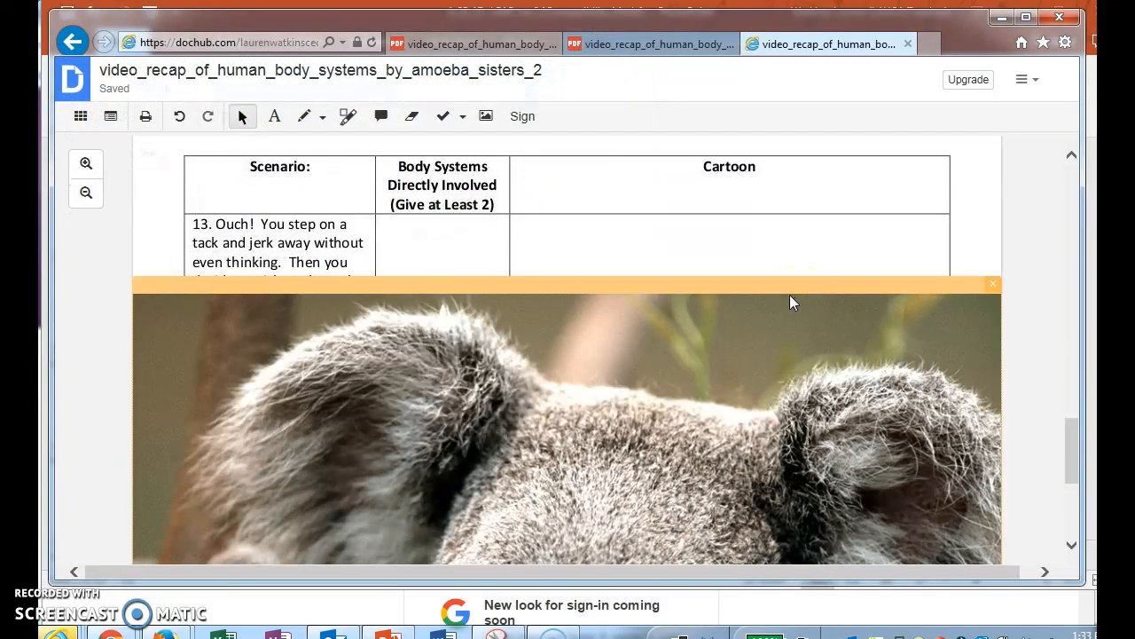
- Resize the koala image to thumbnail size, place it in cell #13's Cartoon box, then delete it
scroll("up", 3)
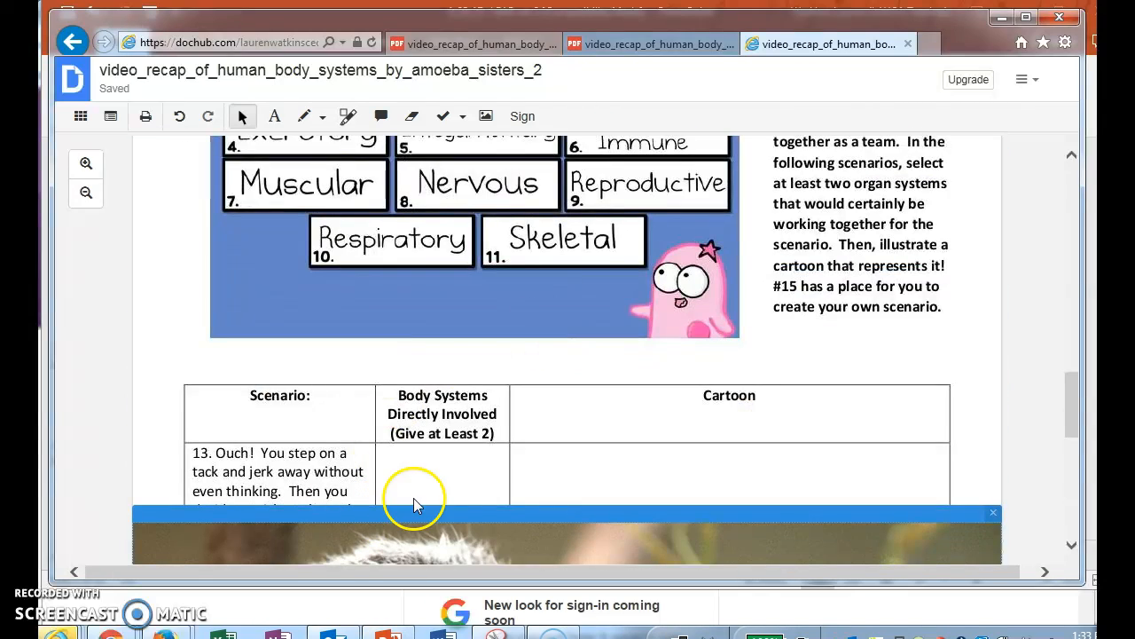
scroll("down", 3)
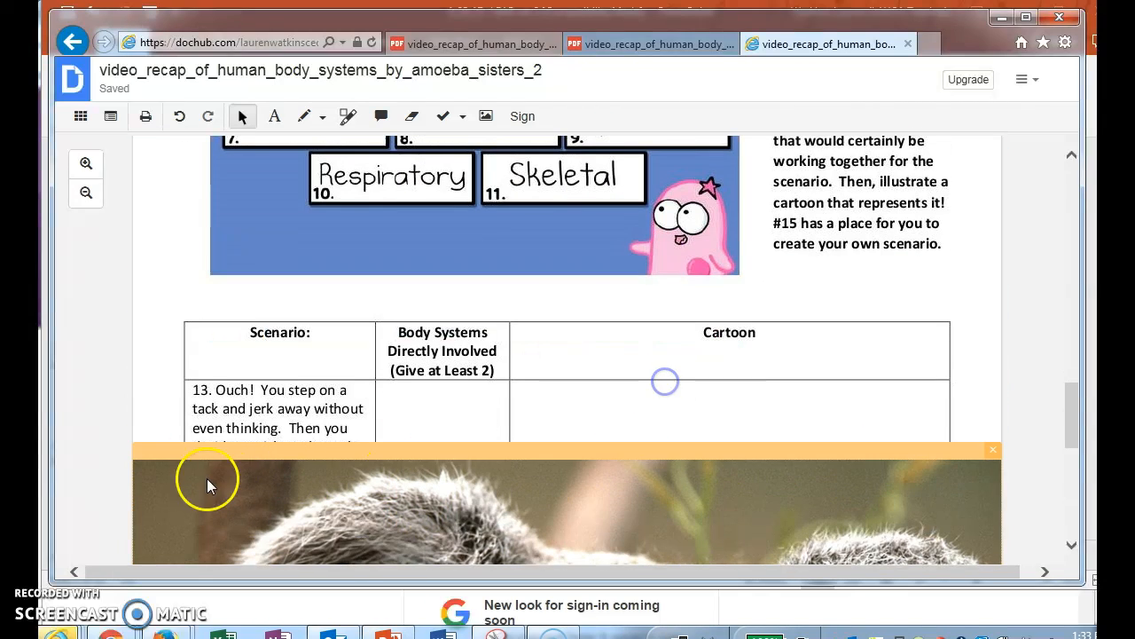
scroll("down", 3)
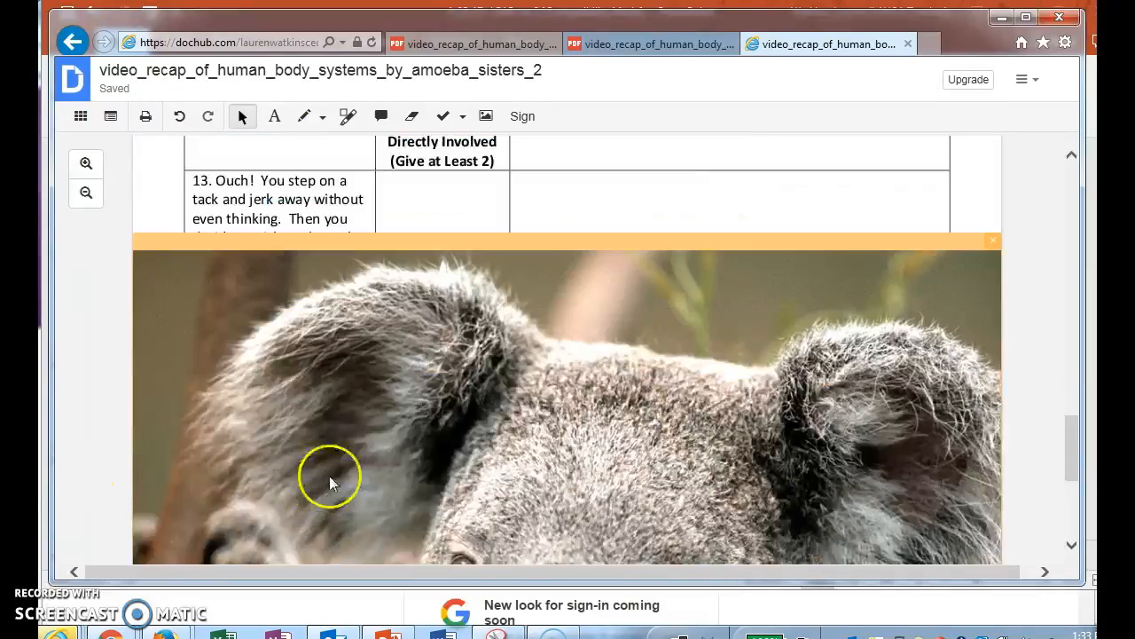
scroll("down", 3)
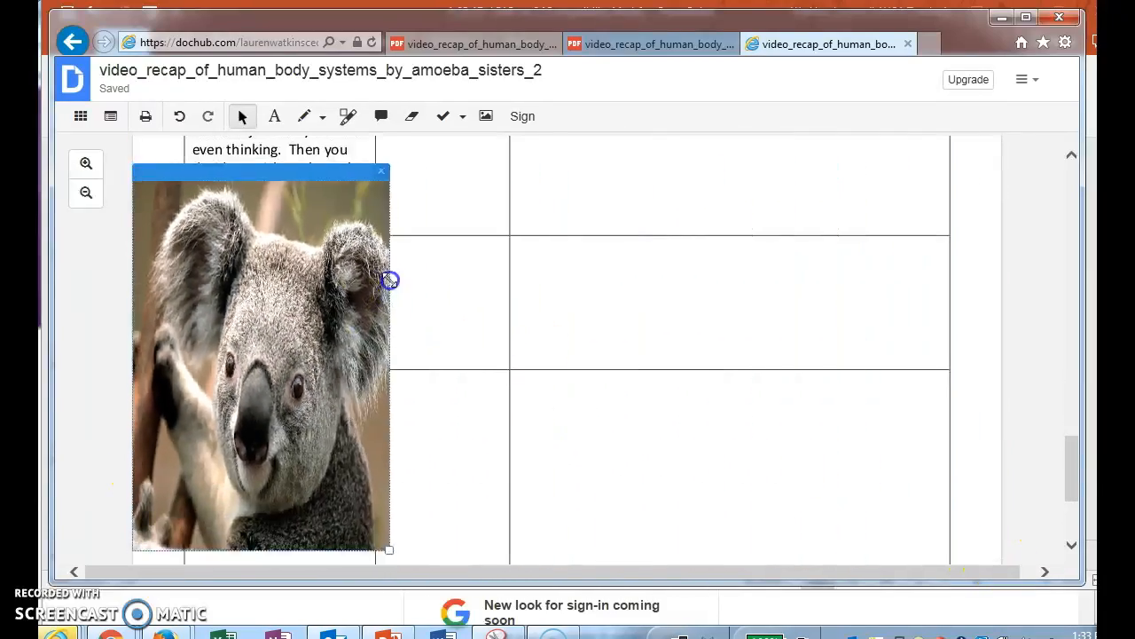
left_click_drag(388, 549, 434, 448)
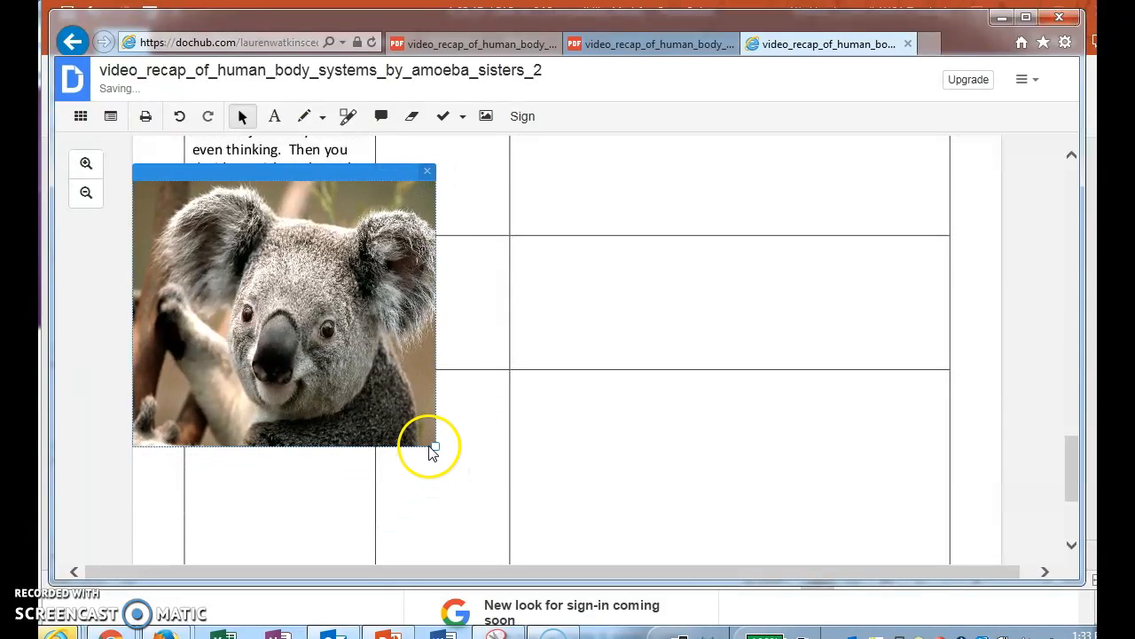
left_click_drag(428, 446, 251, 265)
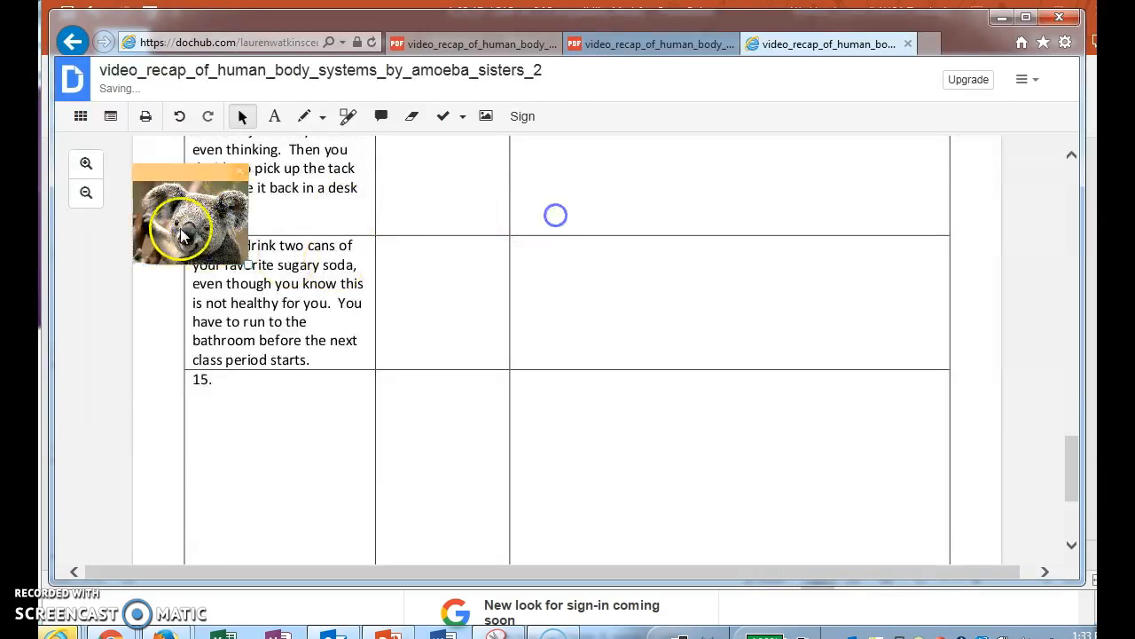
left_click_drag(190, 213, 594, 199)
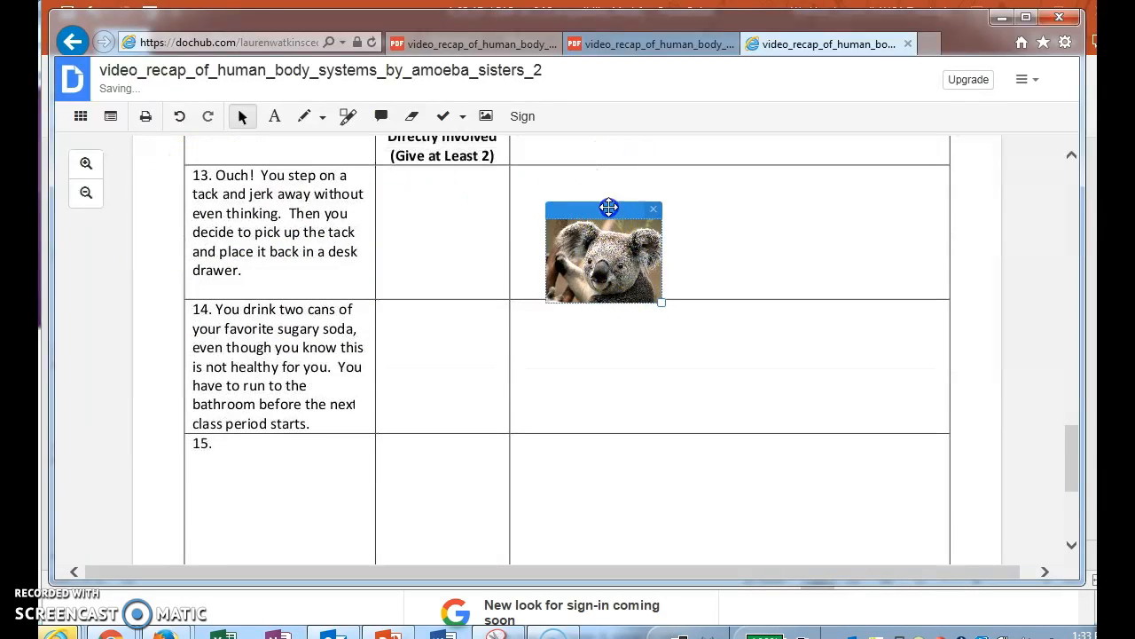
left_click_drag(608, 253, 576, 227)
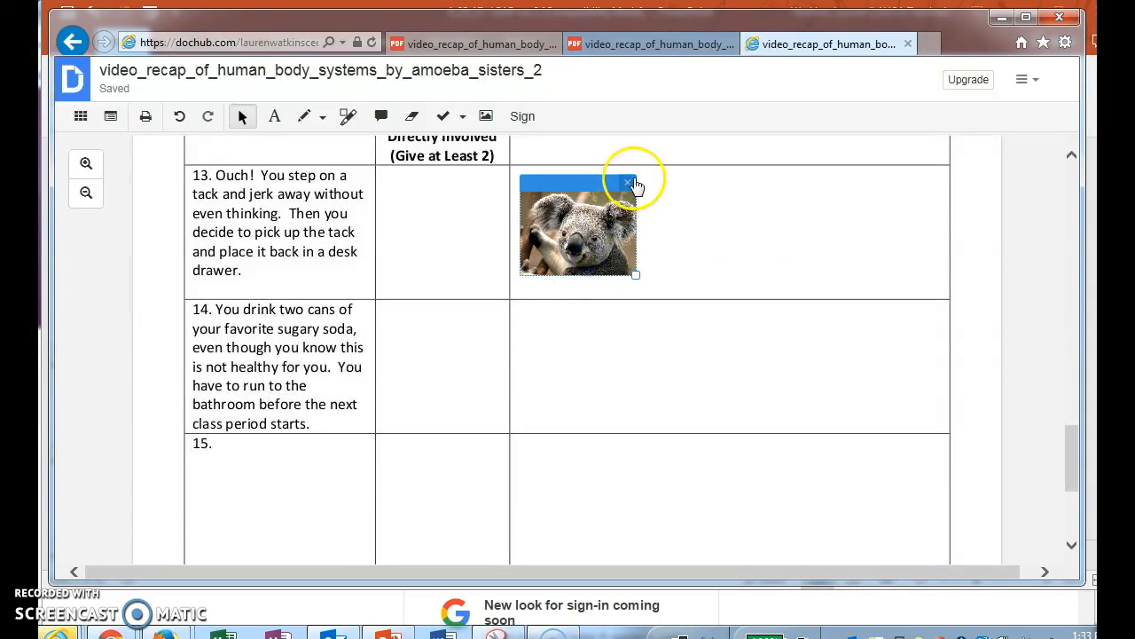
left_click(630, 183)
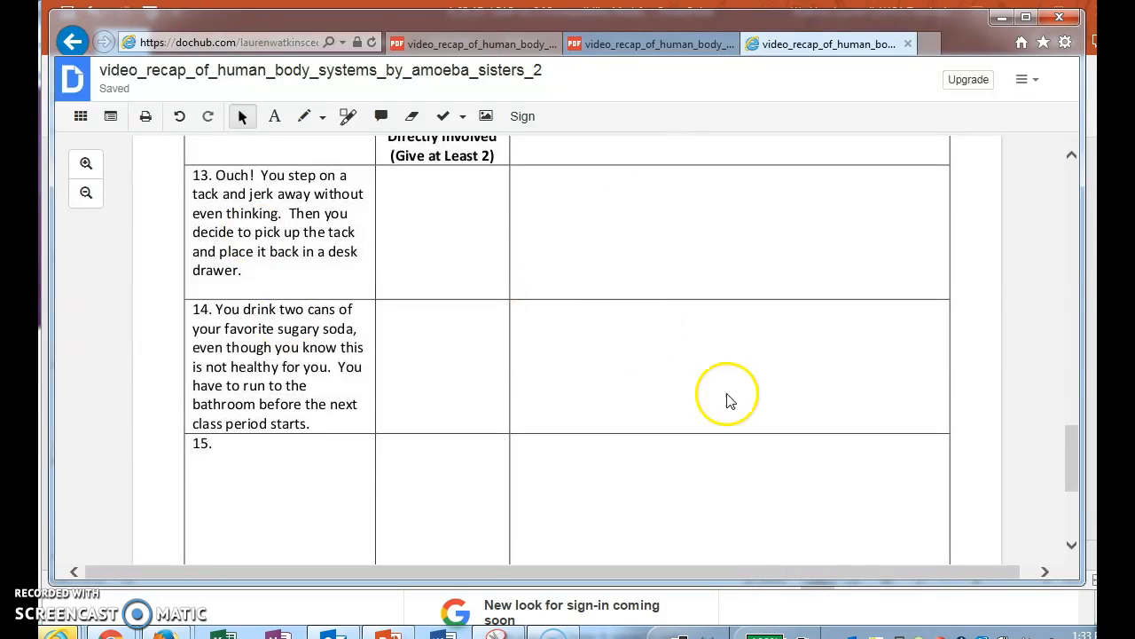
scroll("down", 3)
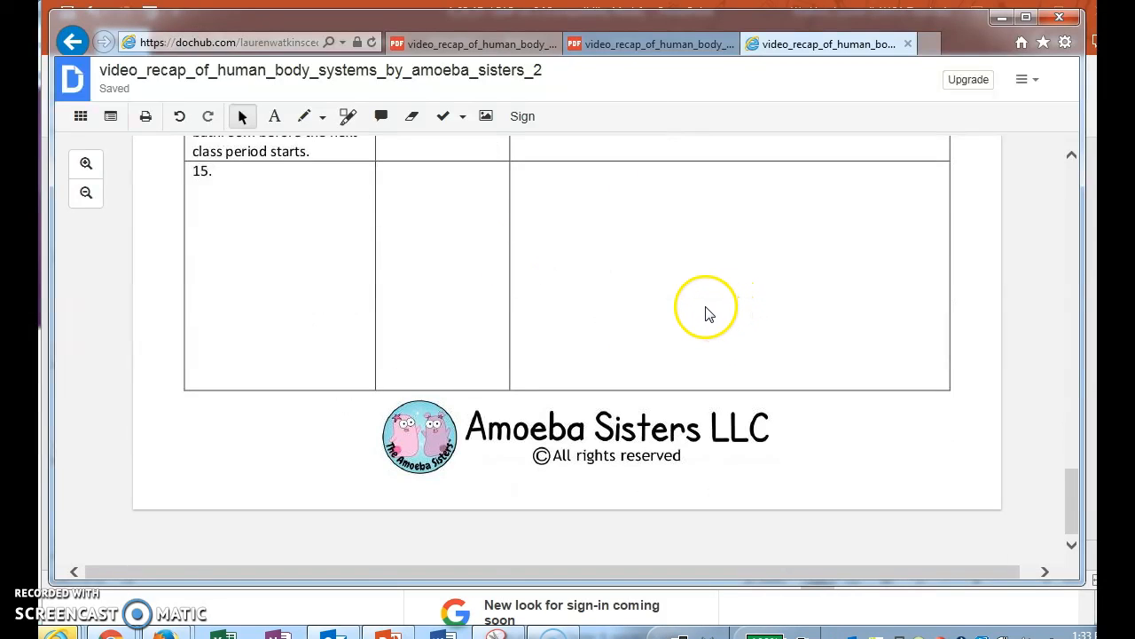
scroll("up", 3)
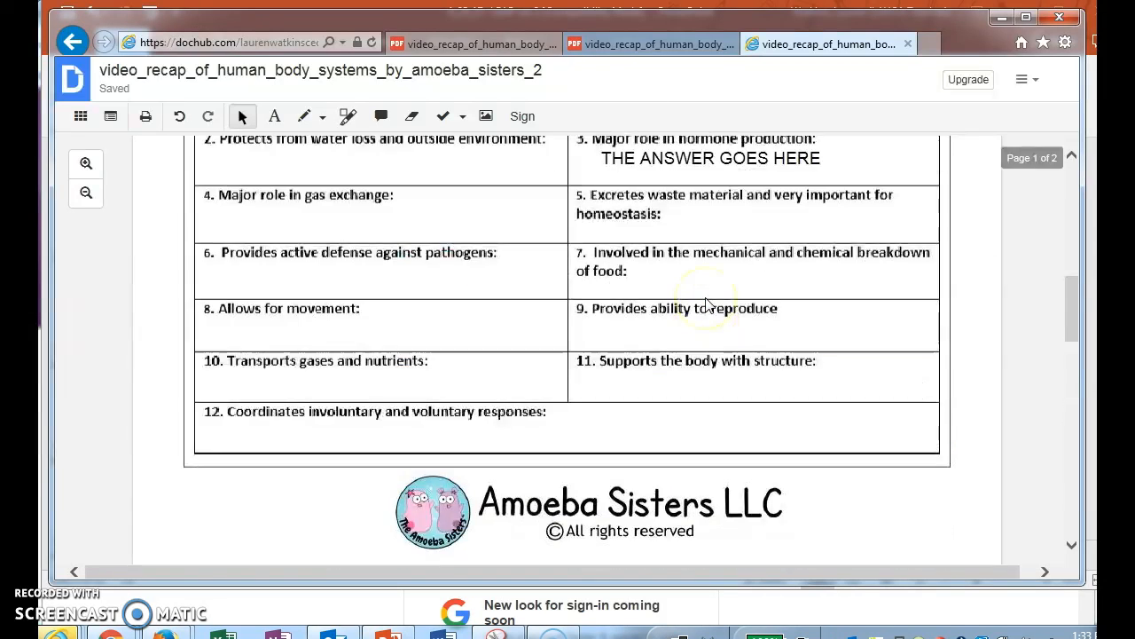
scroll("up", 3)
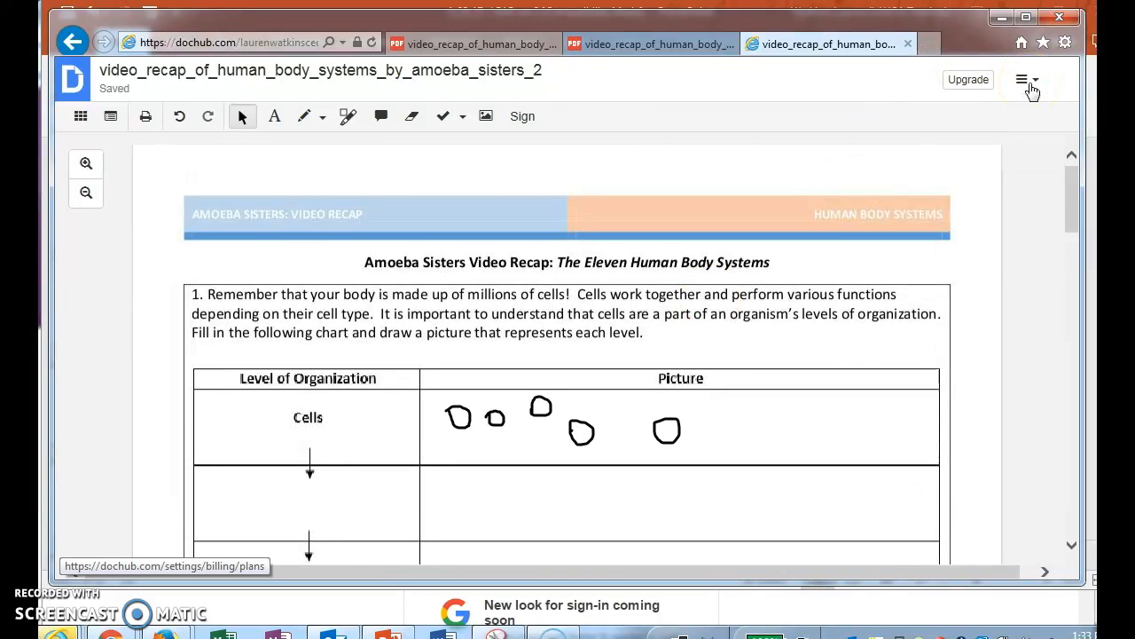
left_click(1026, 79)
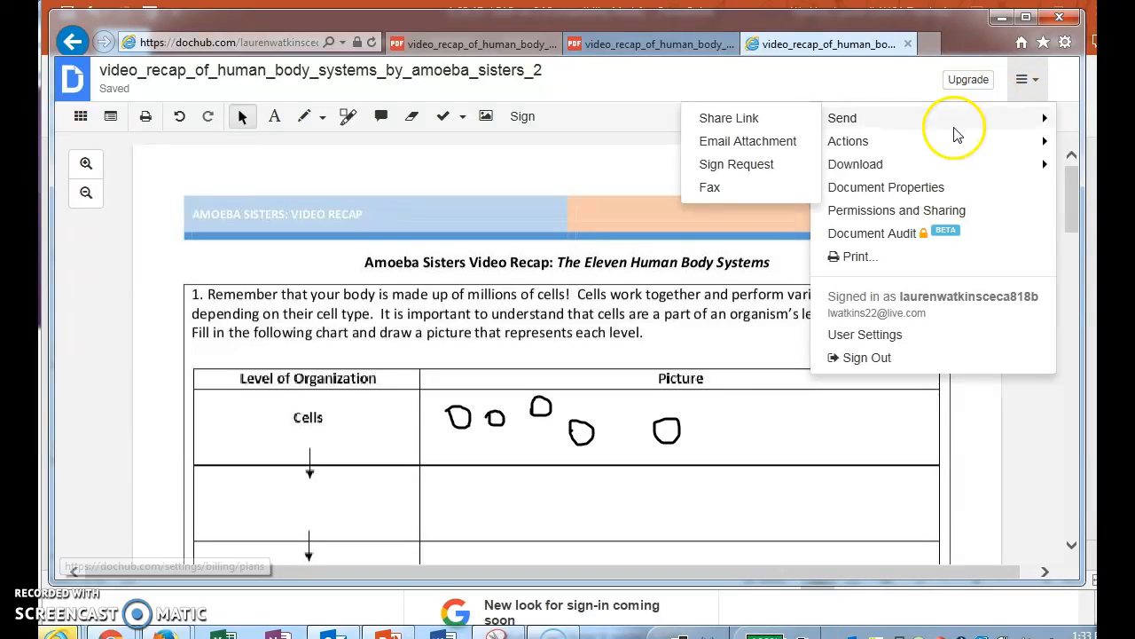
mouse_move(730, 118)
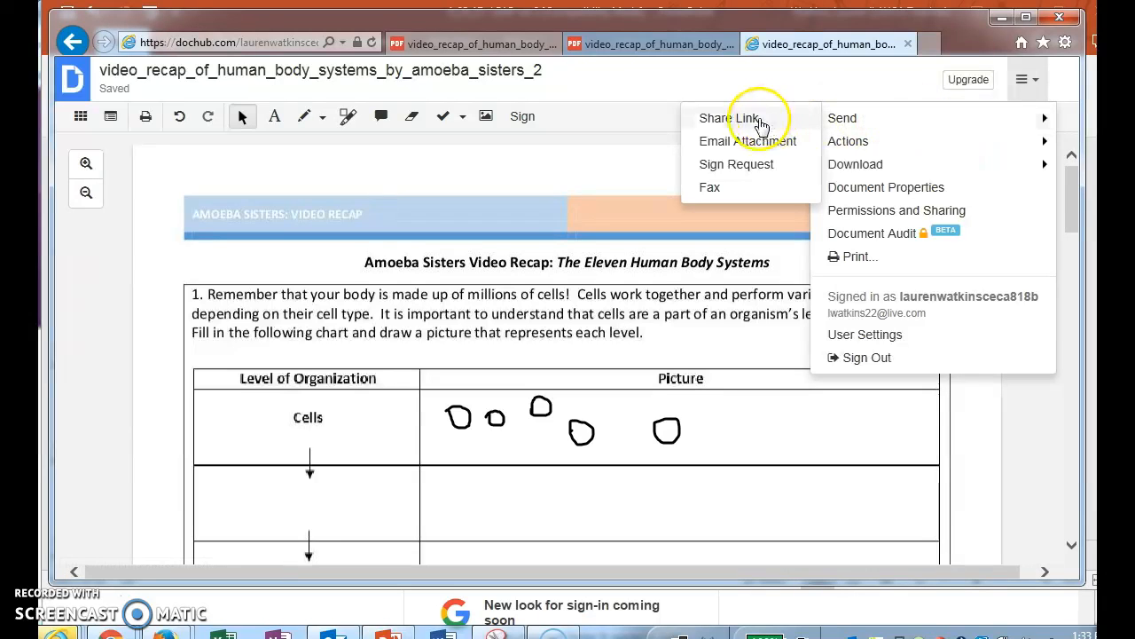
left_click(729, 118)
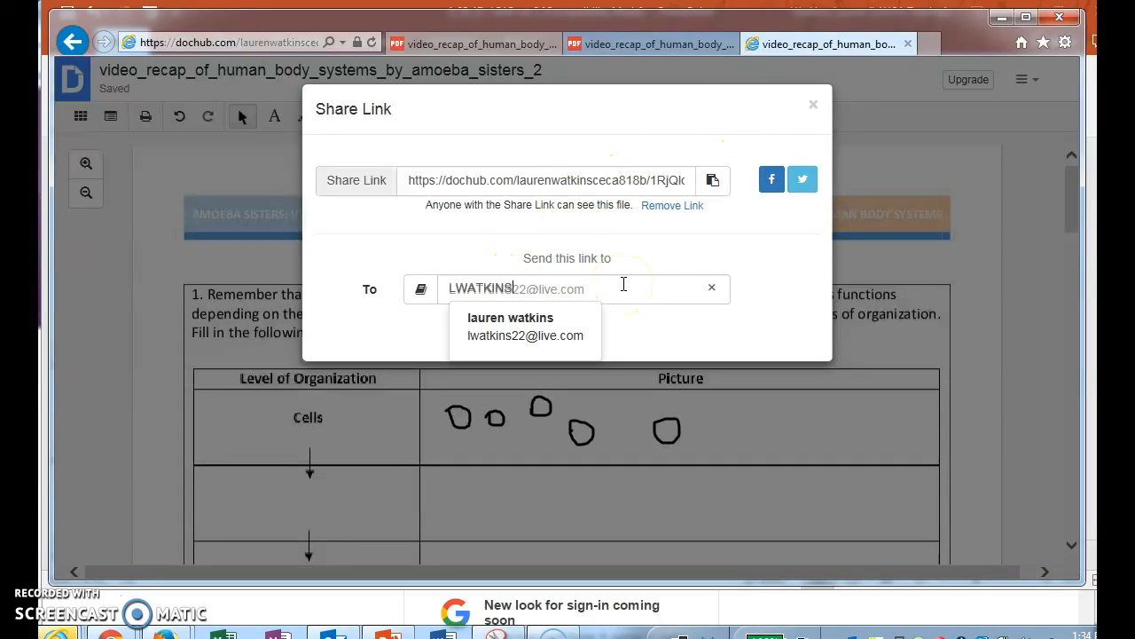
type("@")
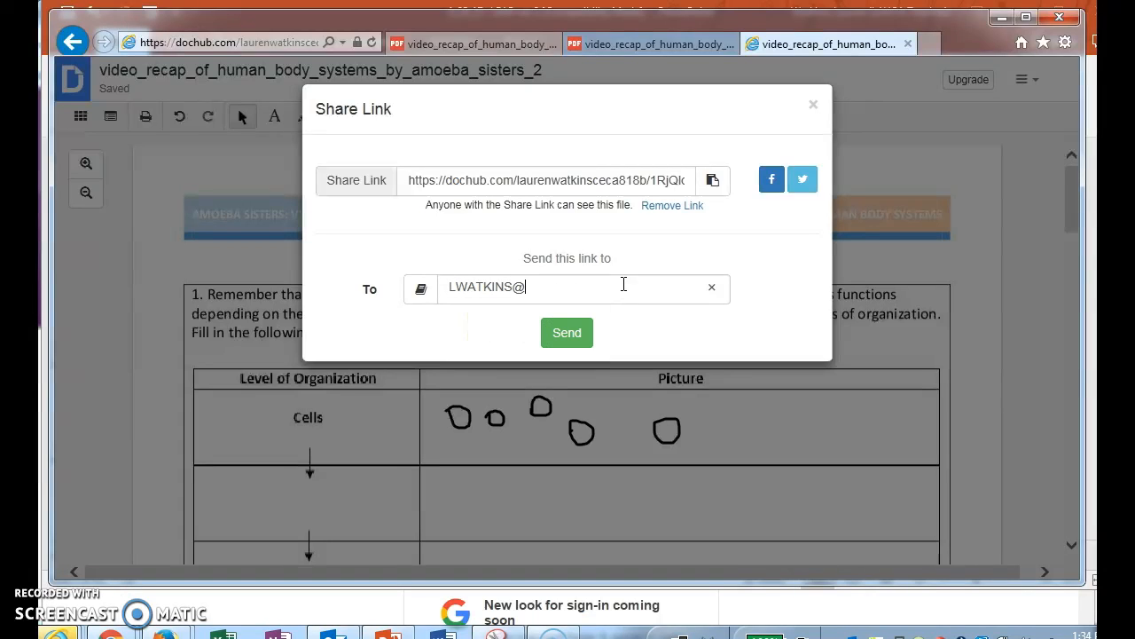
type("LAVIRTUAL")
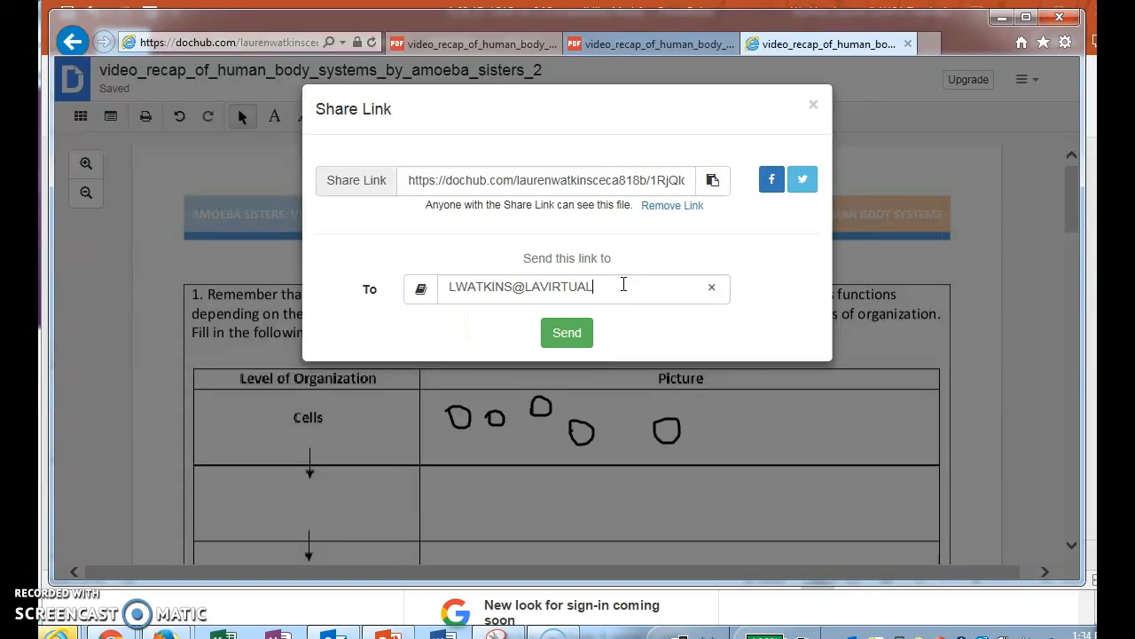
type(".ORG")
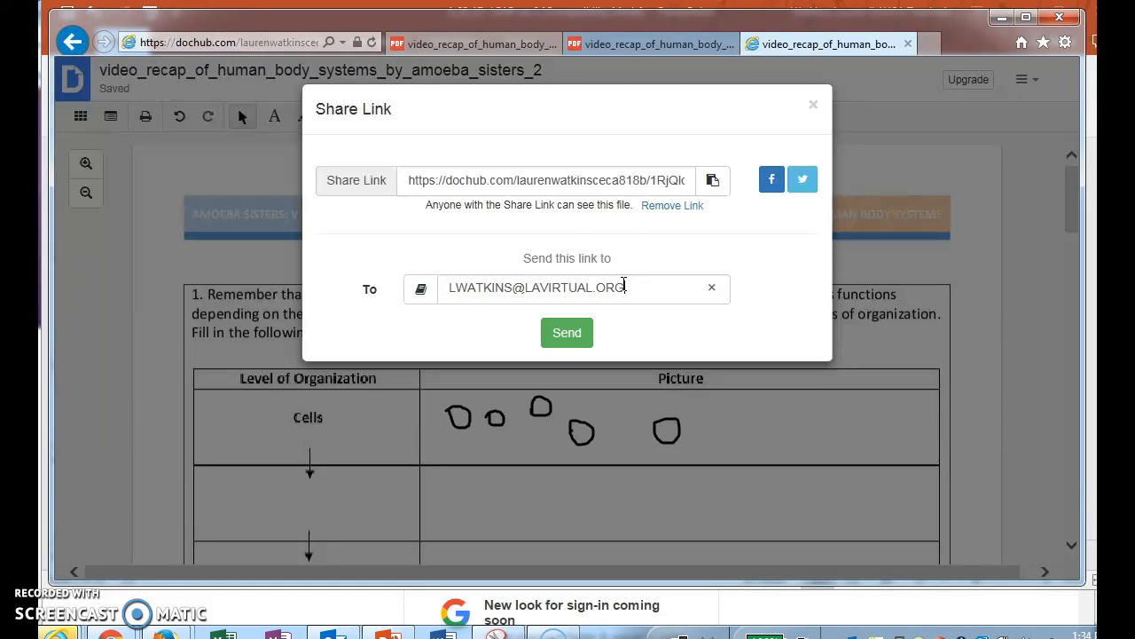
mouse_move(759, 247)
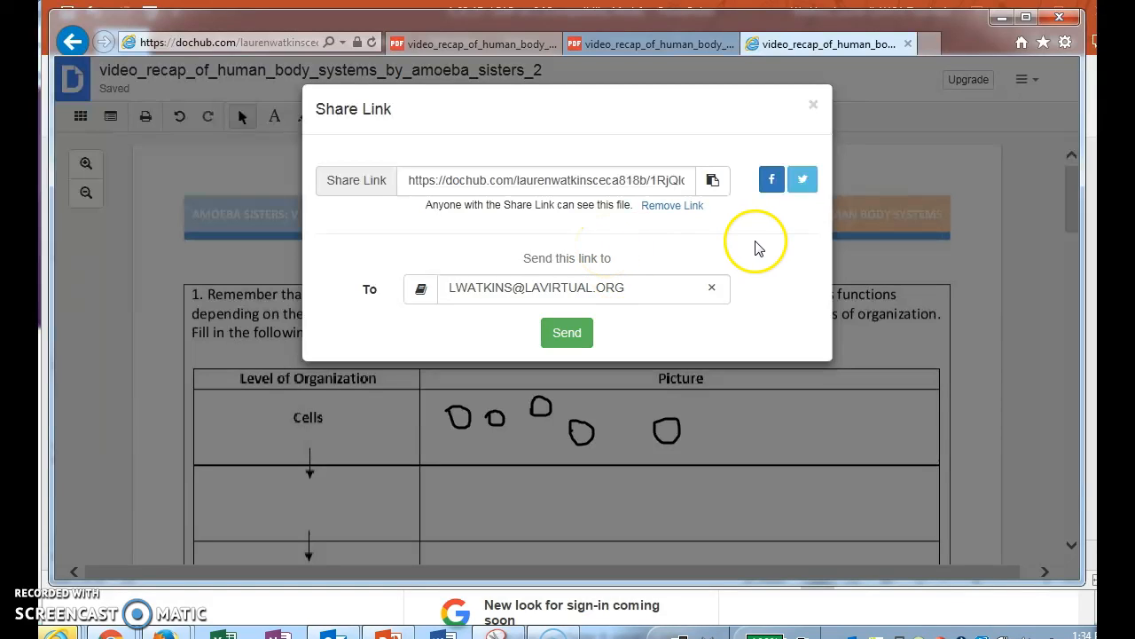
- Send the share link and dismiss the Share Link Sent confirmation
left_click(567, 333)
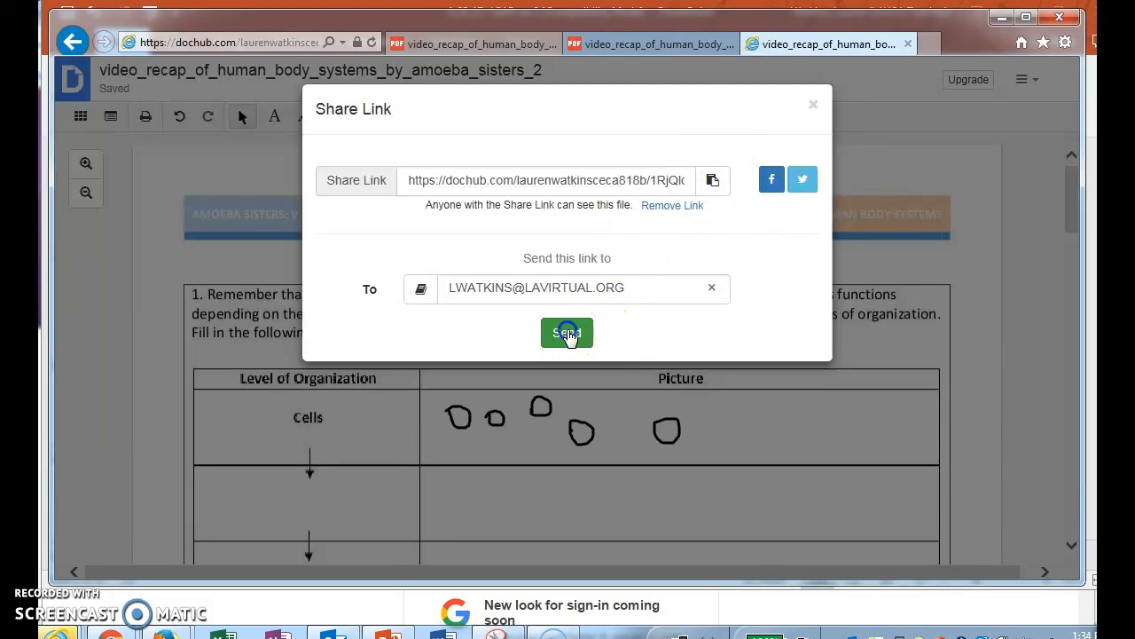
left_click(567, 331)
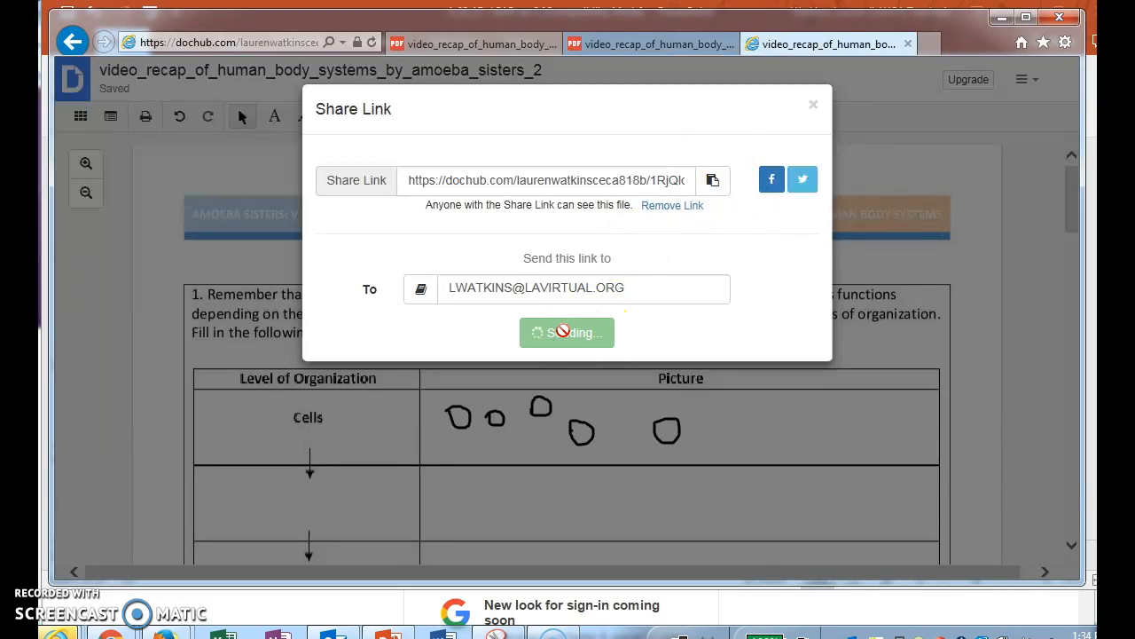
left_click(567, 332)
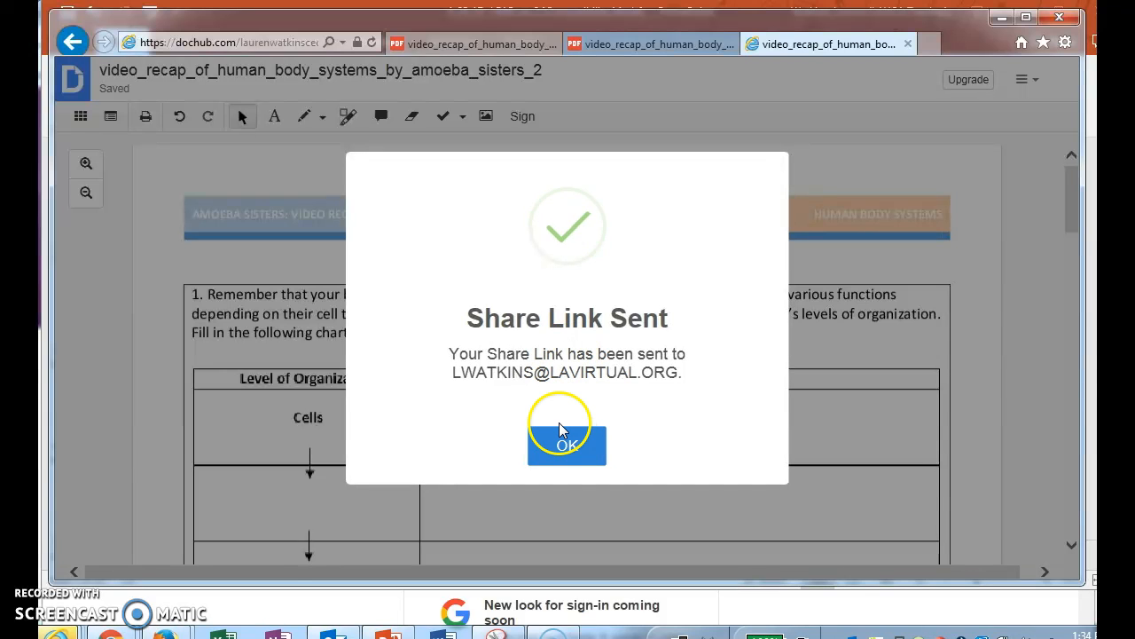
left_click(567, 445)
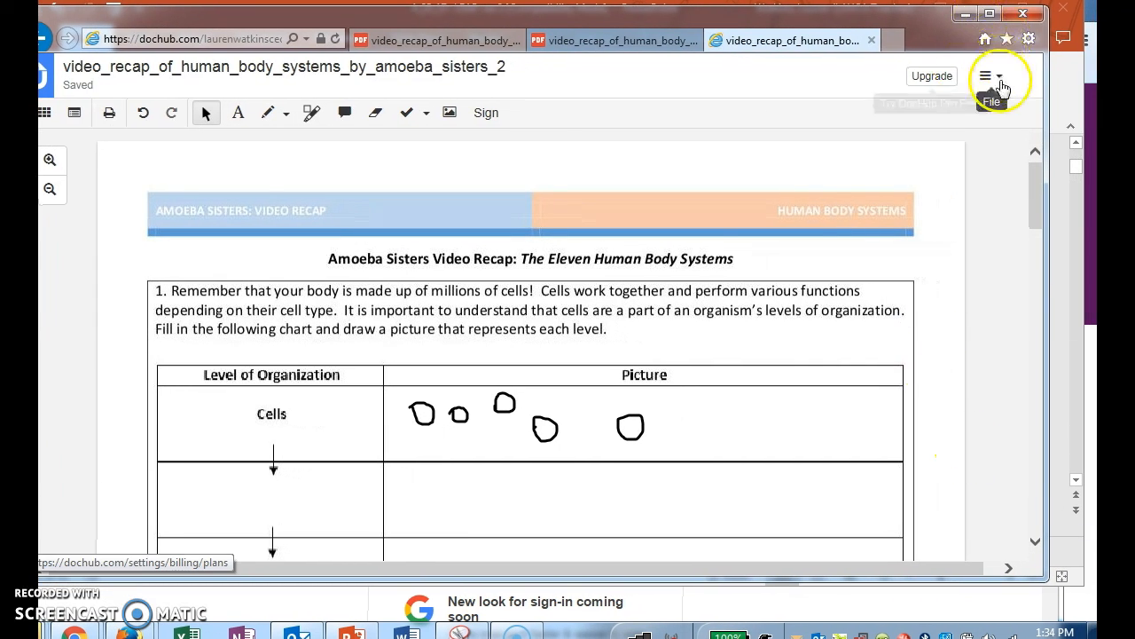
left_click(987, 76)
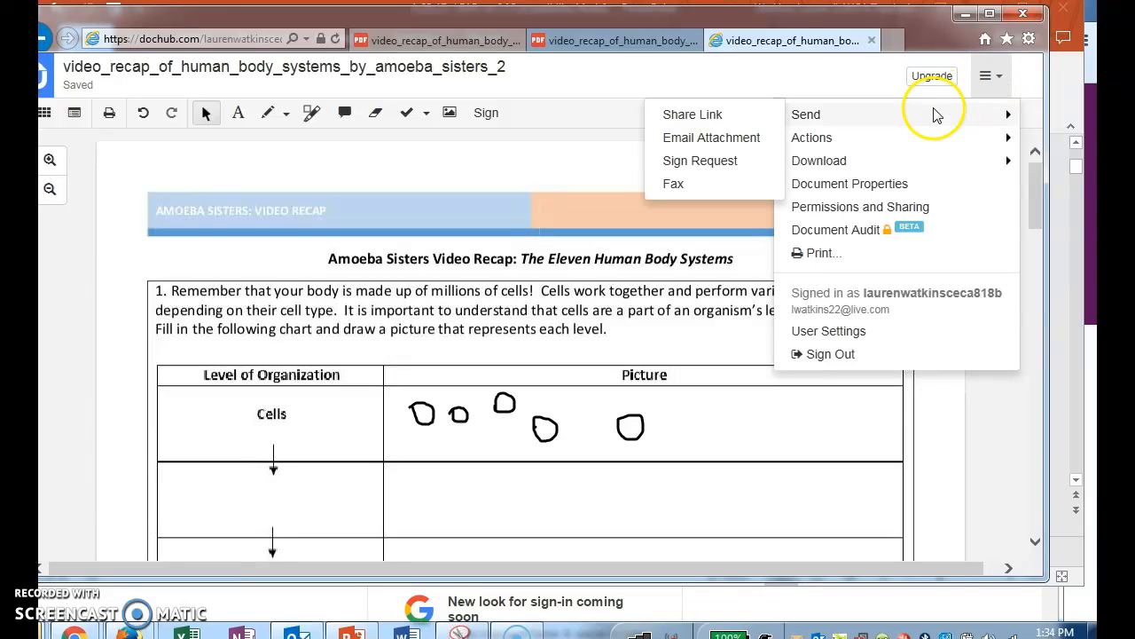
left_click(711, 138)
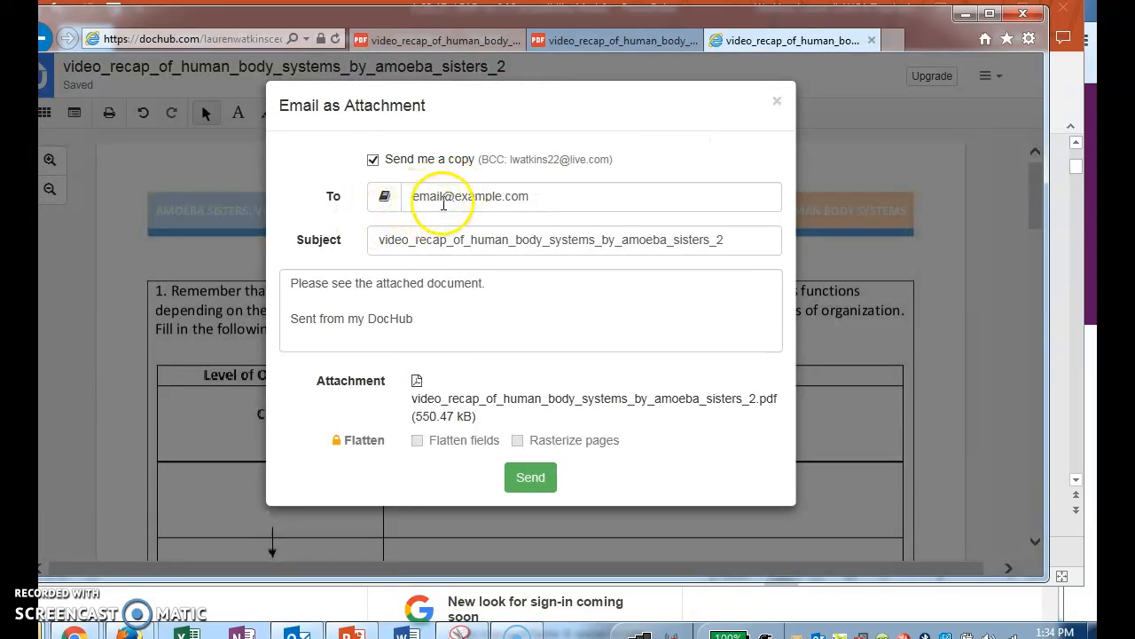
type("LWAT")
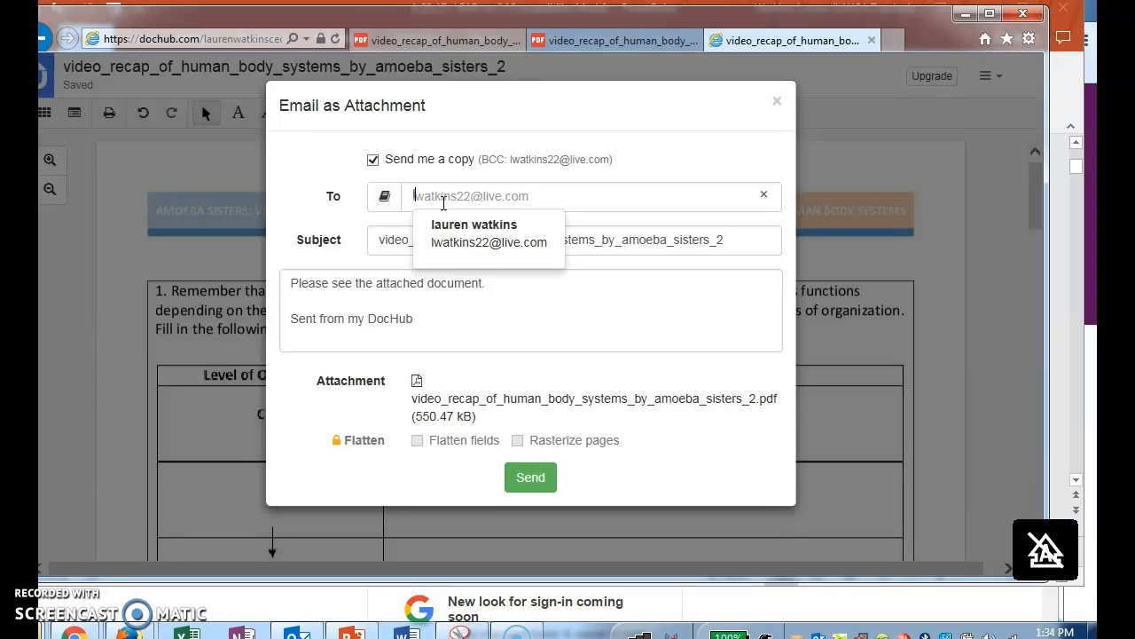
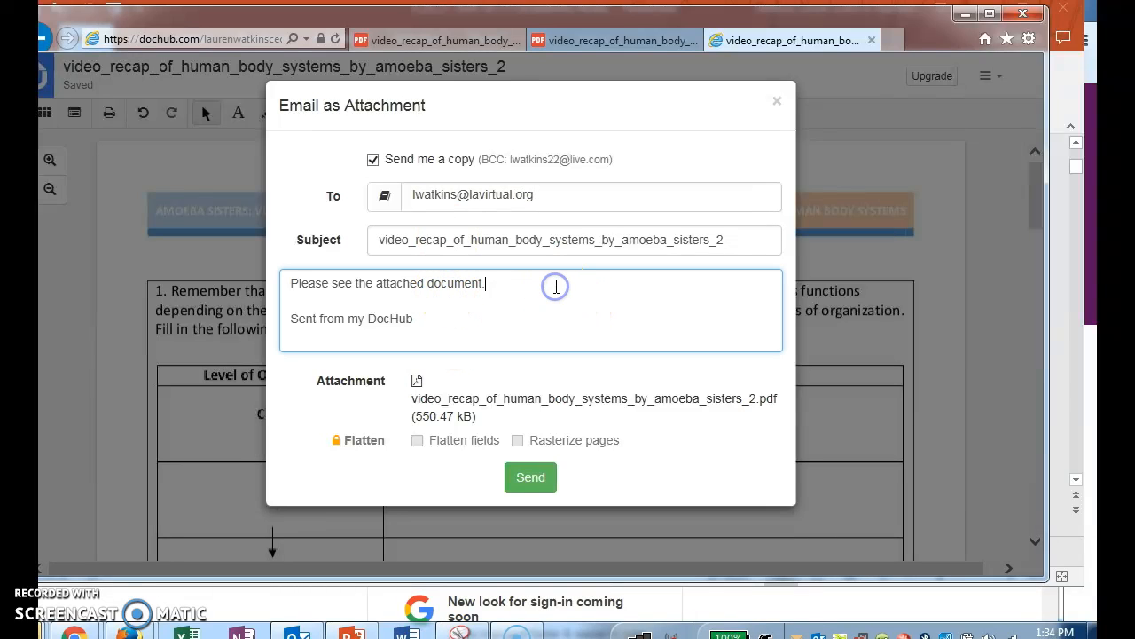
mouse_move(364, 273)
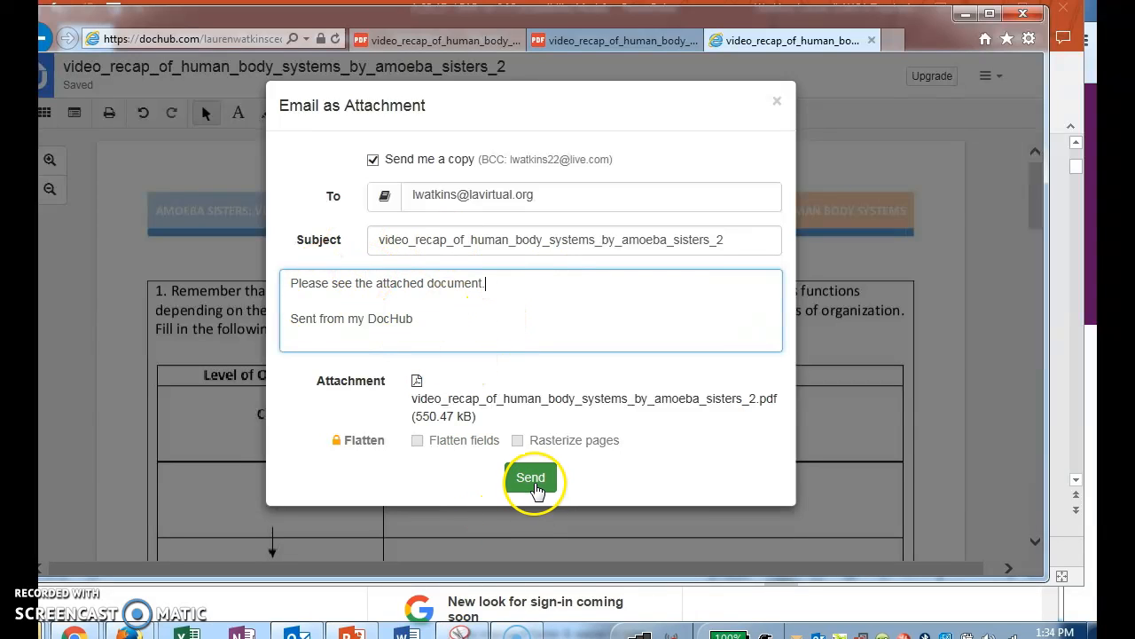
left_click(530, 478)
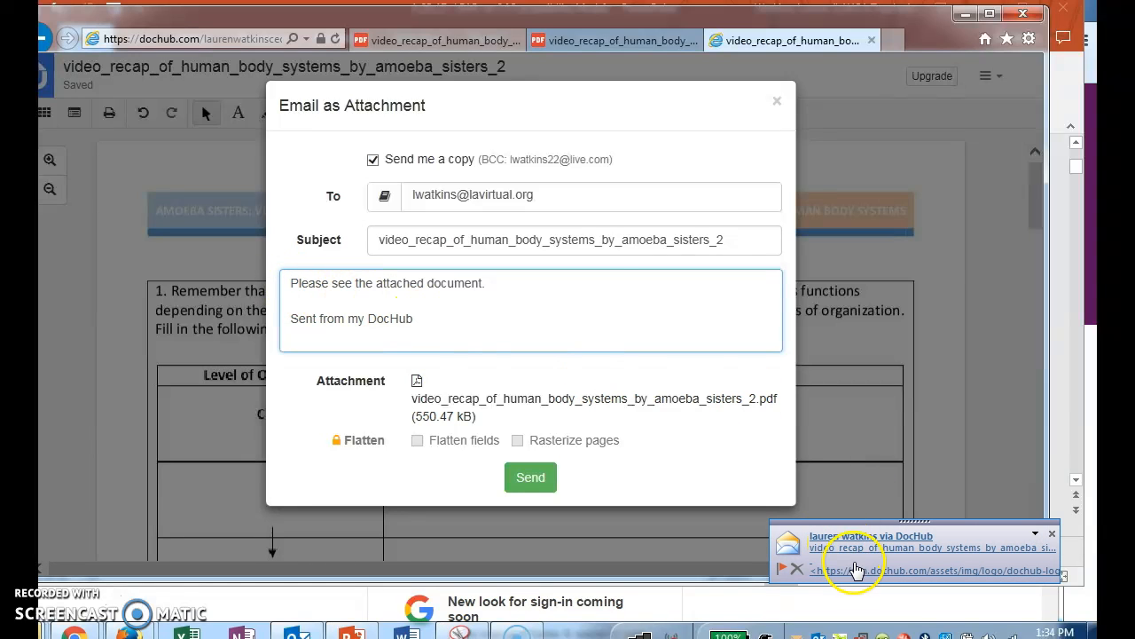
mouse_move(842, 555)
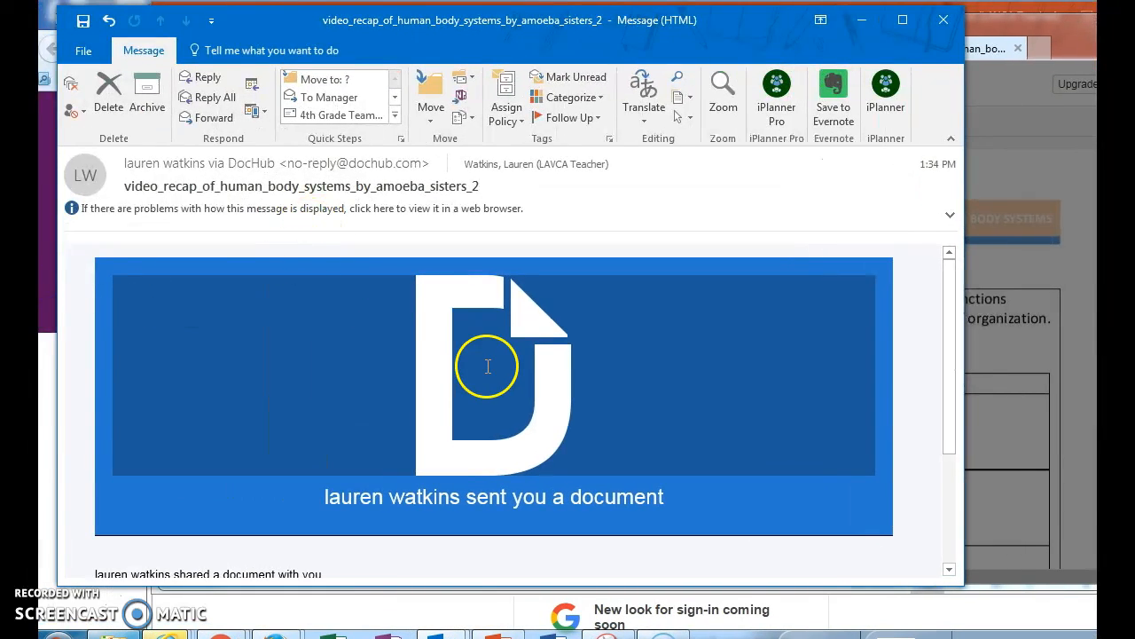
- Scroll through the DocHub message delivering the worksheet in Outlook
scroll("down", 3)
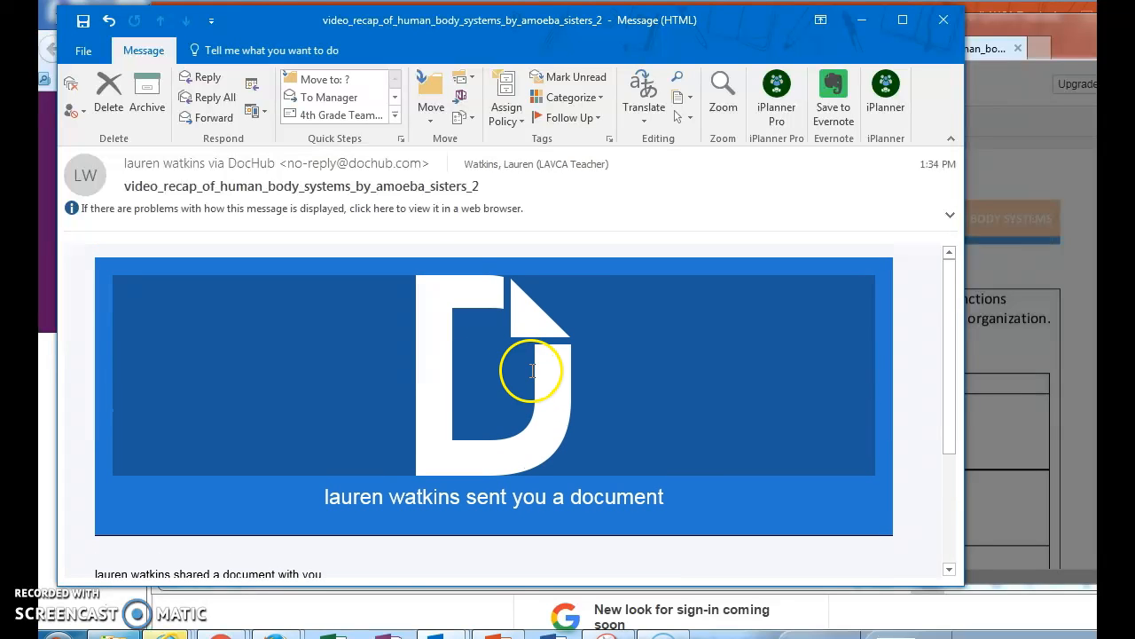
scroll("down", 3)
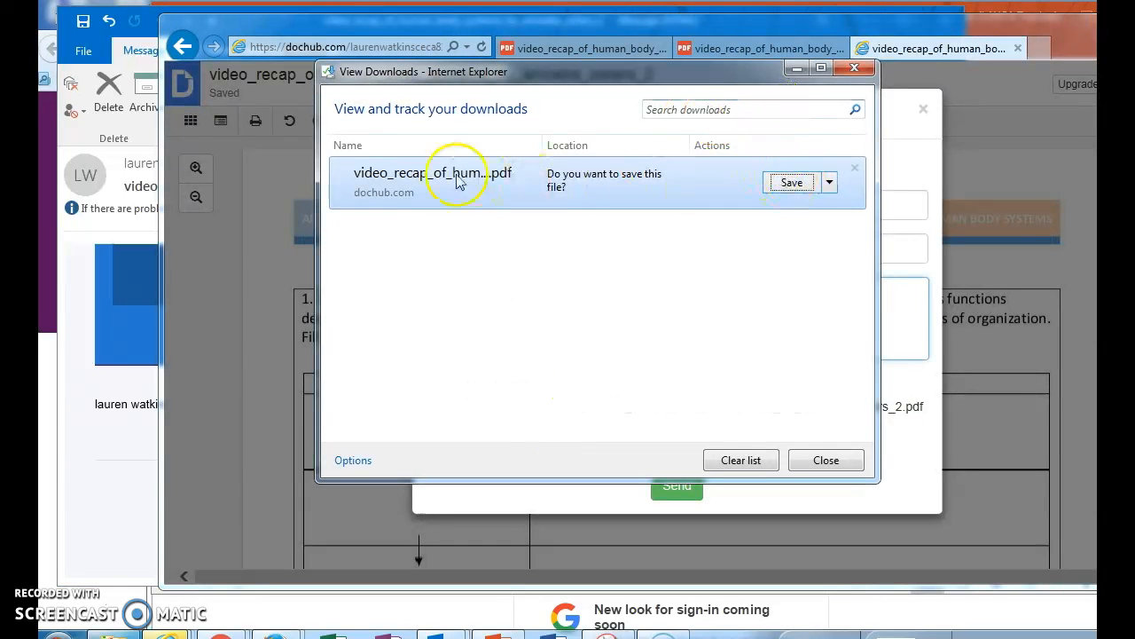
- Save the worksheet PDF to Downloads and close the View Downloads window
left_click(829, 182)
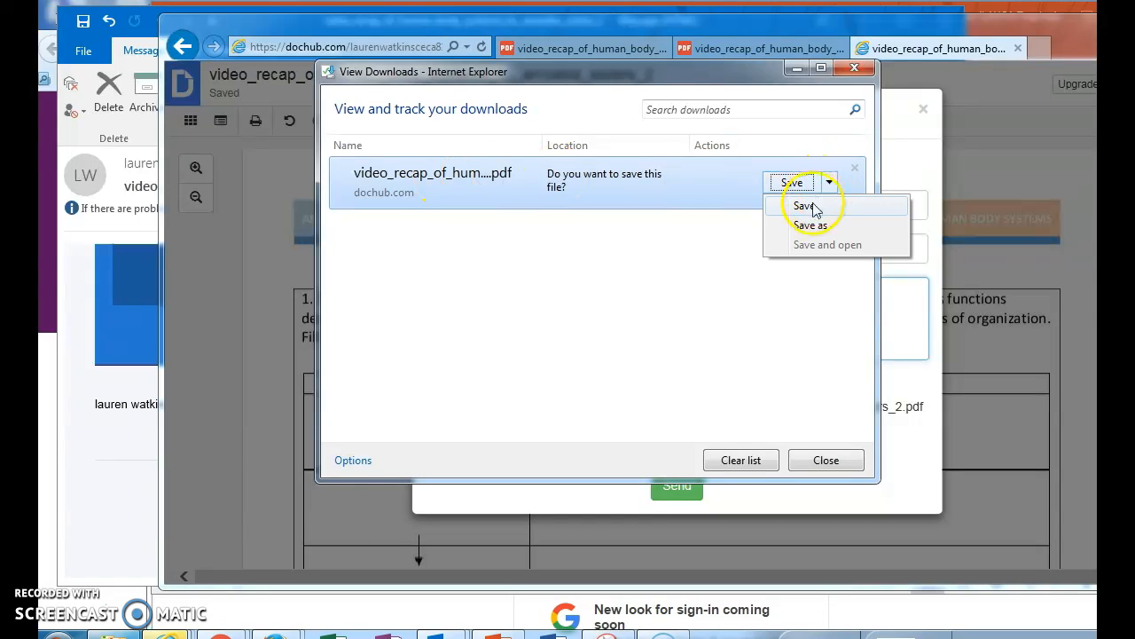
left_click(804, 205)
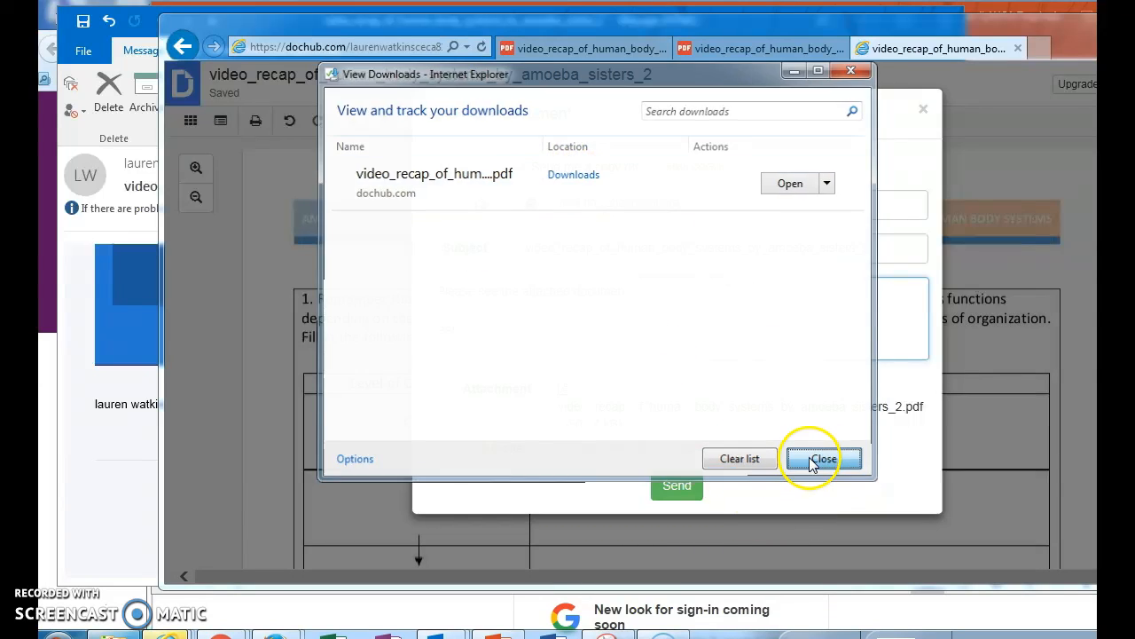
left_click(824, 458)
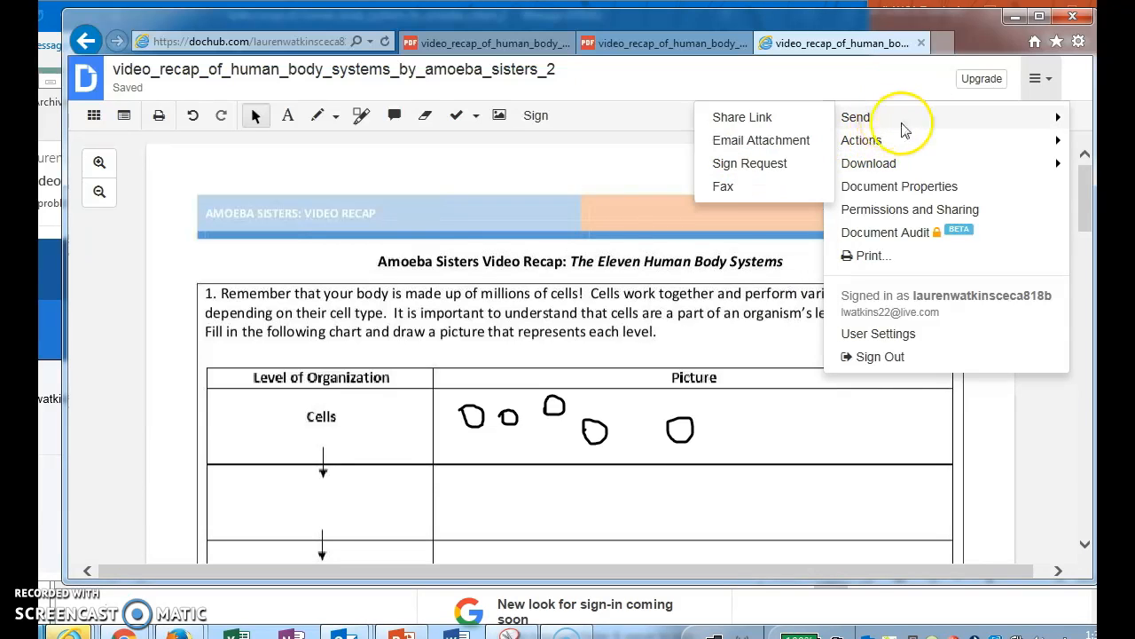
mouse_move(838, 84)
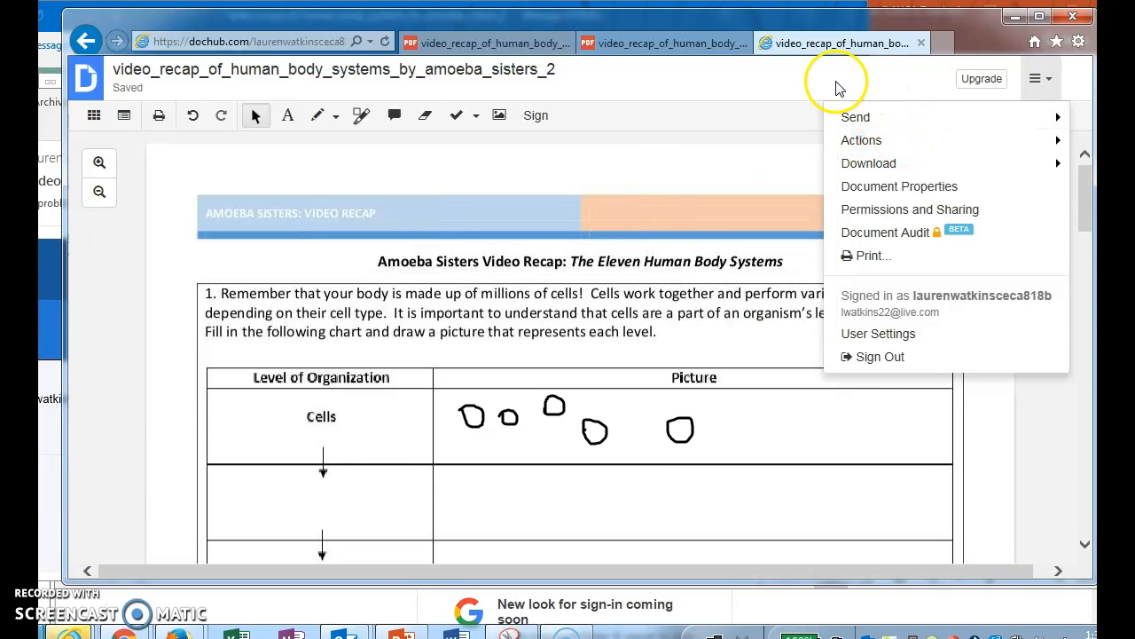
- Dismiss DocHub's options menu to return to page 1 of the worksheet
left_click(632, 345)
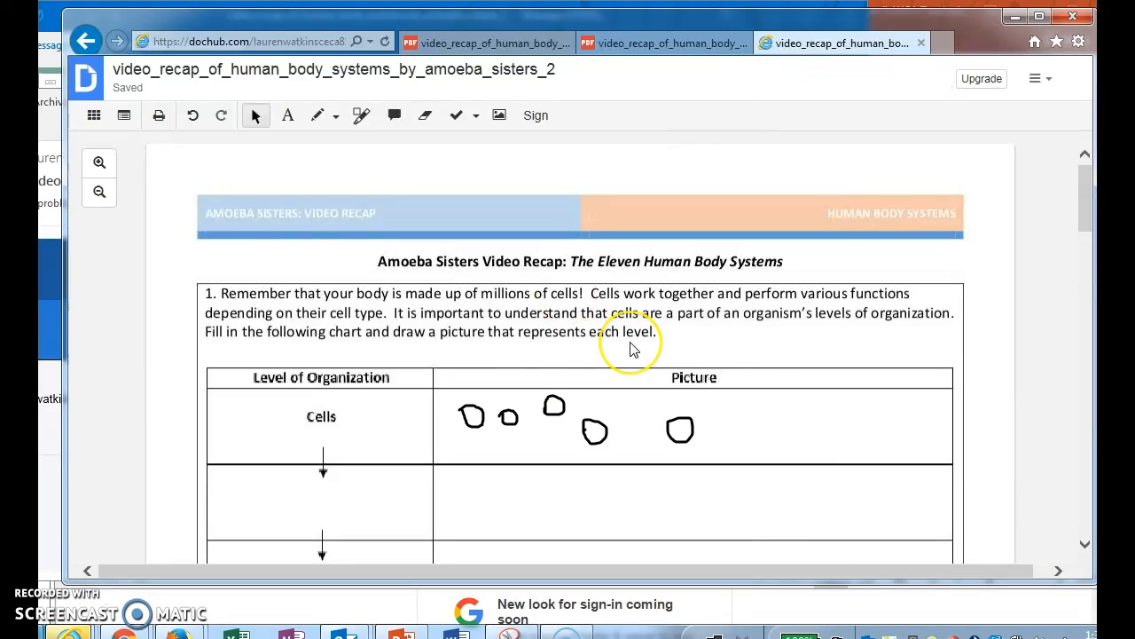
mouse_move(633, 347)
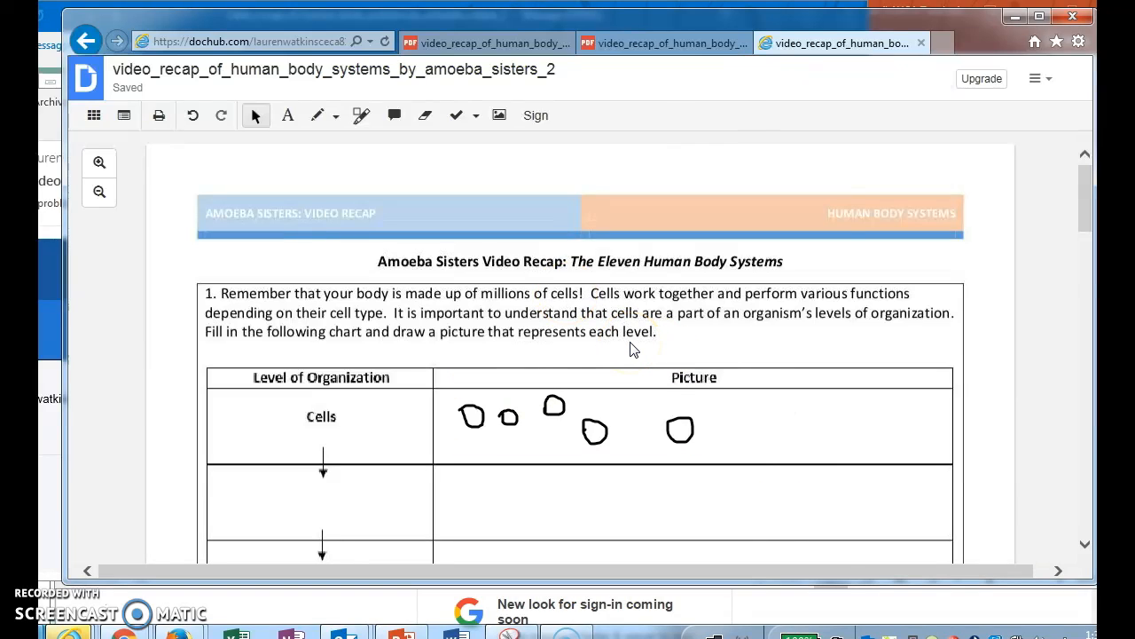